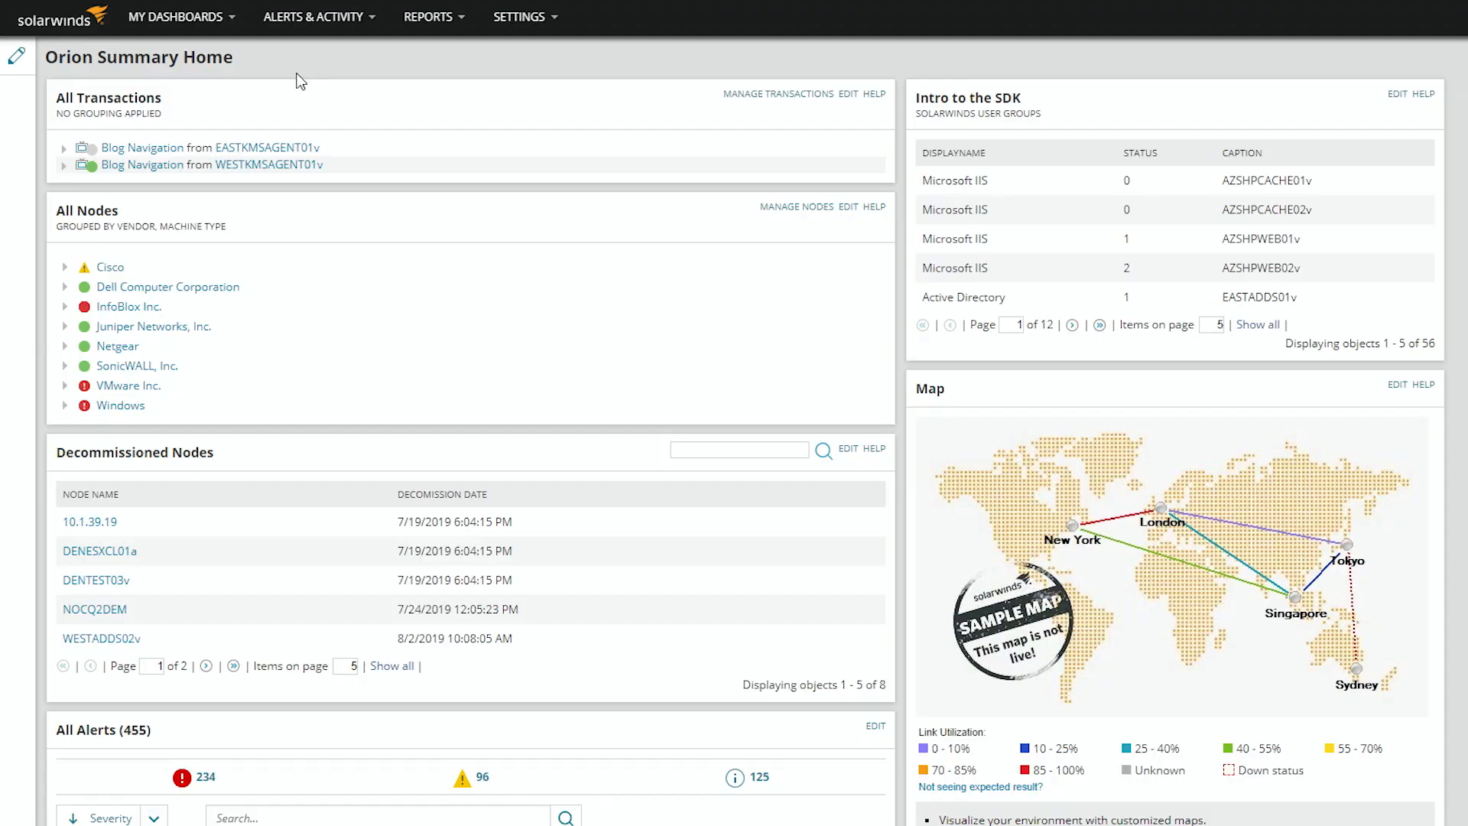
Open the NTA Summary dashboard from the My Dashboards NetFlow list.
click(176, 17)
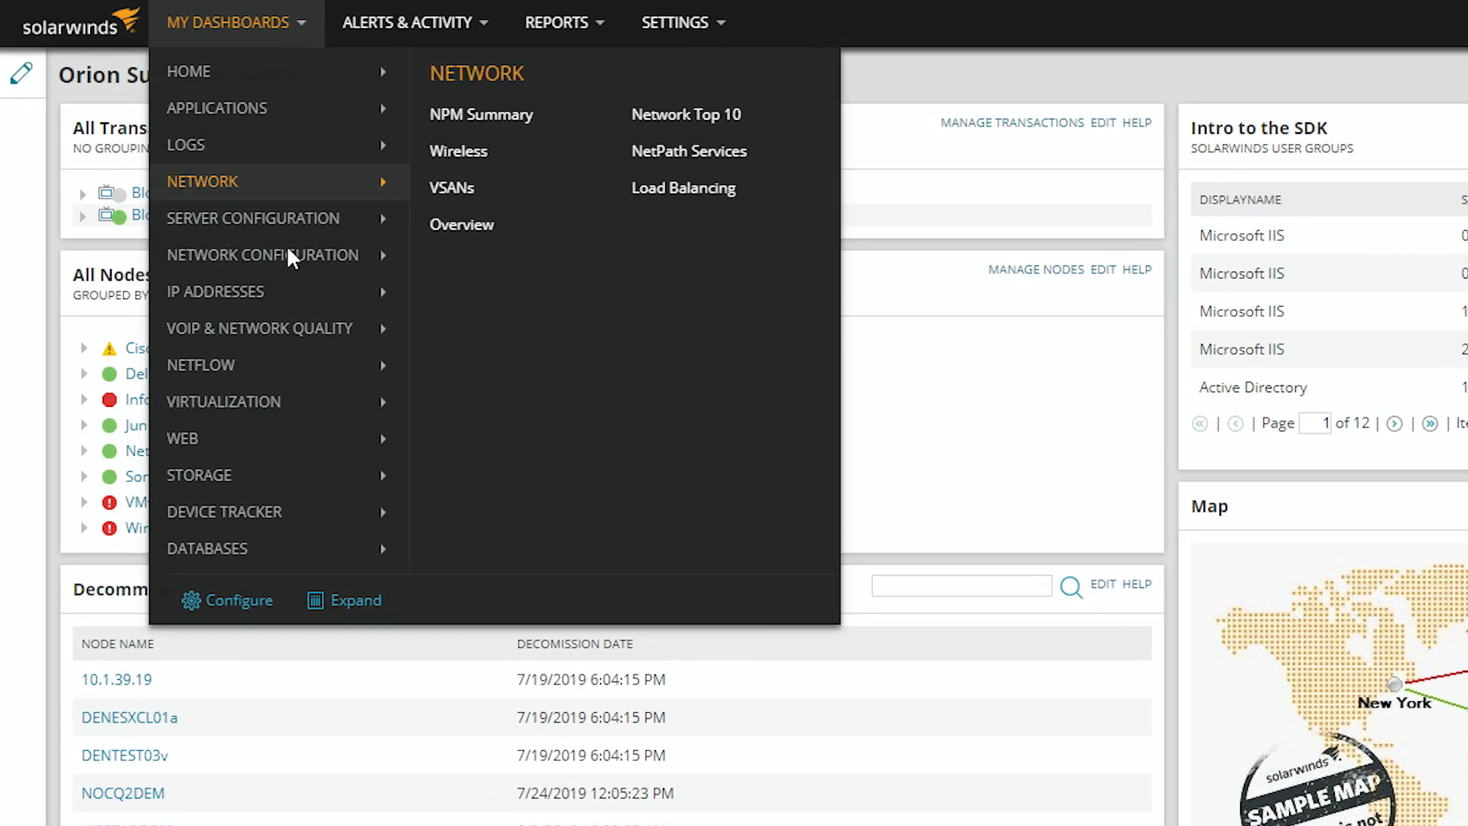
mouse_move(201, 364)
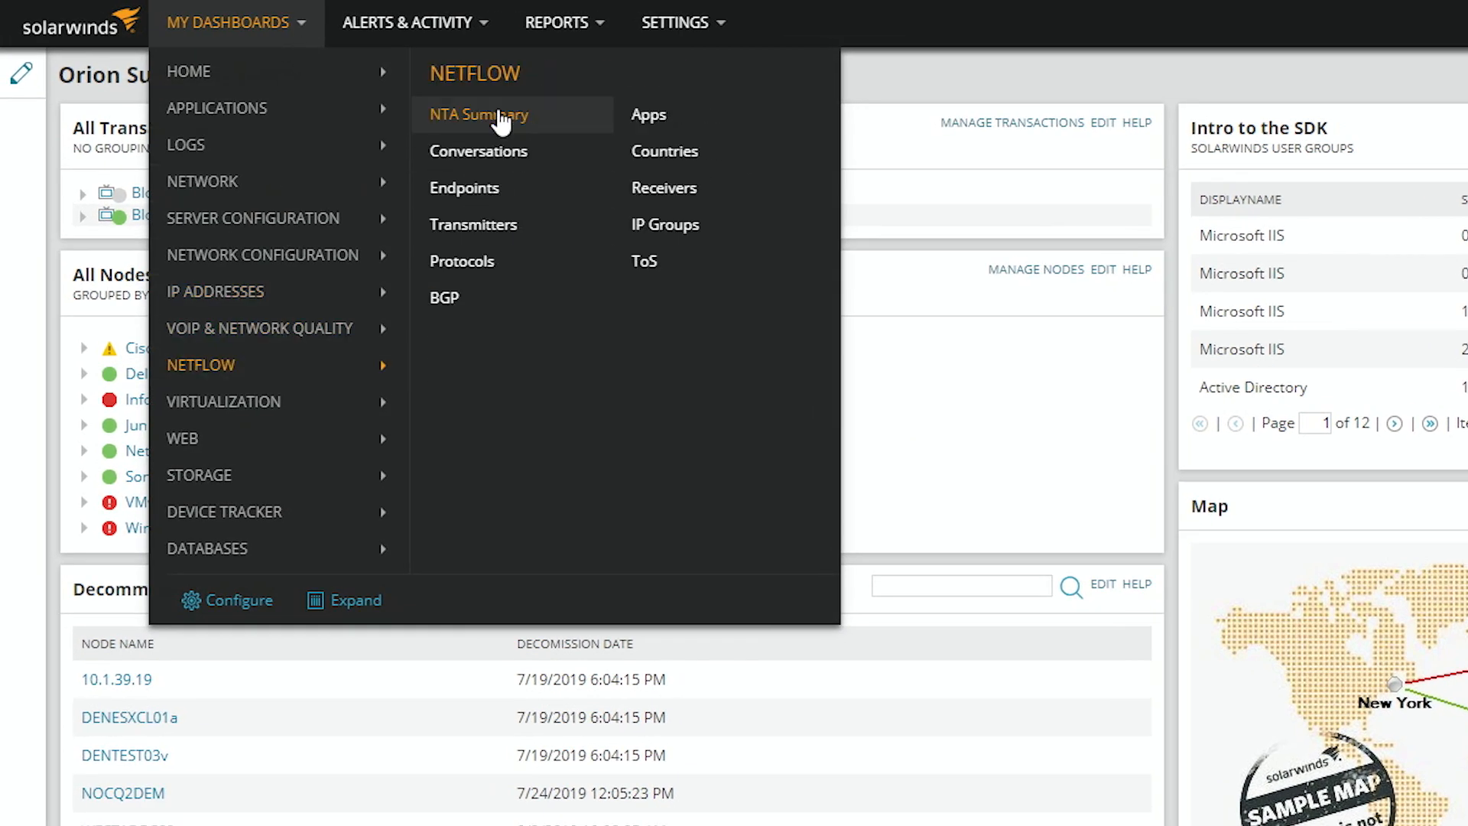
click(477, 114)
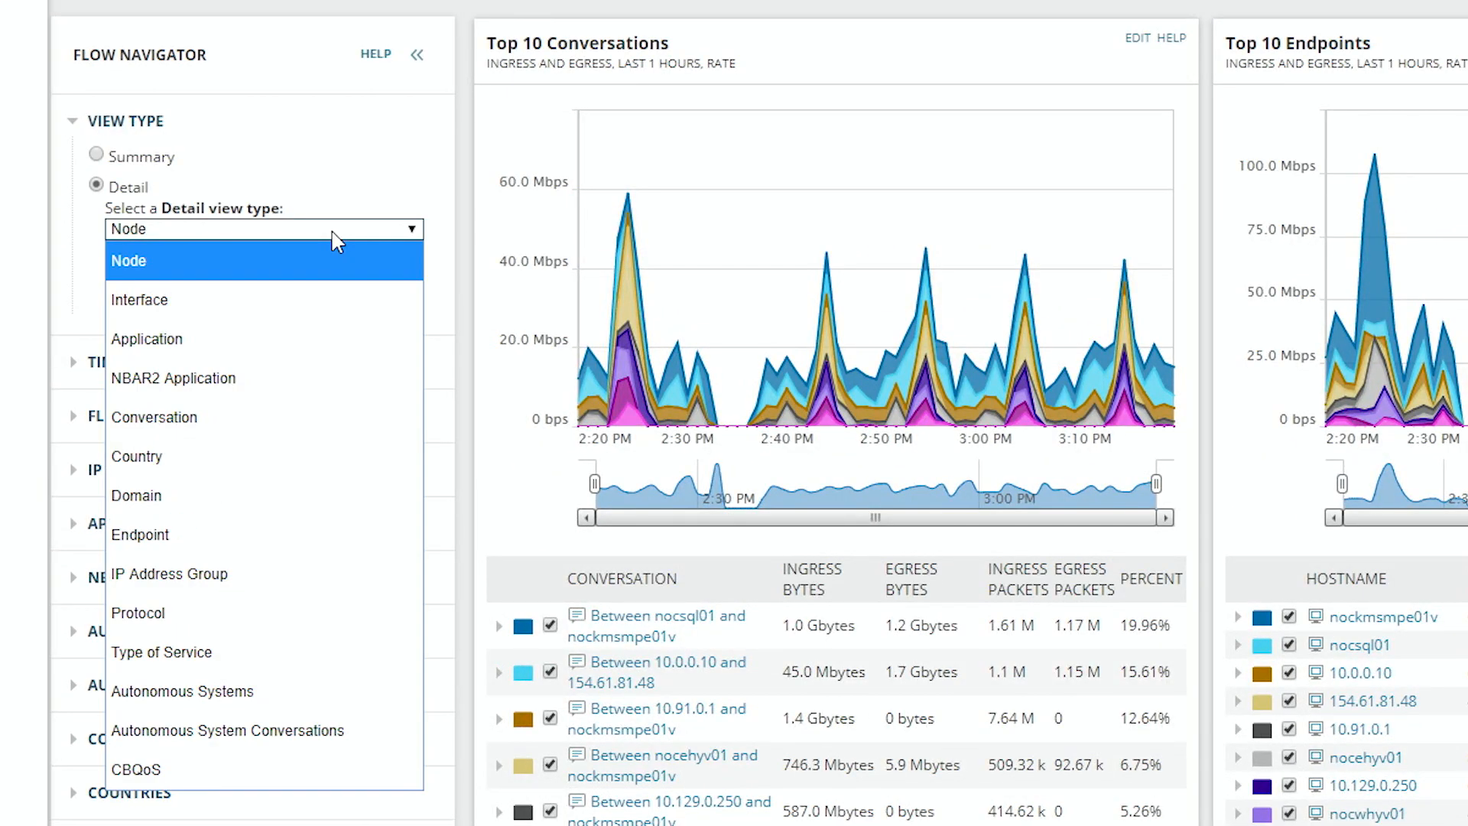
Filter NBAR2 Application 'snmp' on WEST-2821-WAN's GigabitEthernet0/0.103 MPLS Circuit.
click(173, 379)
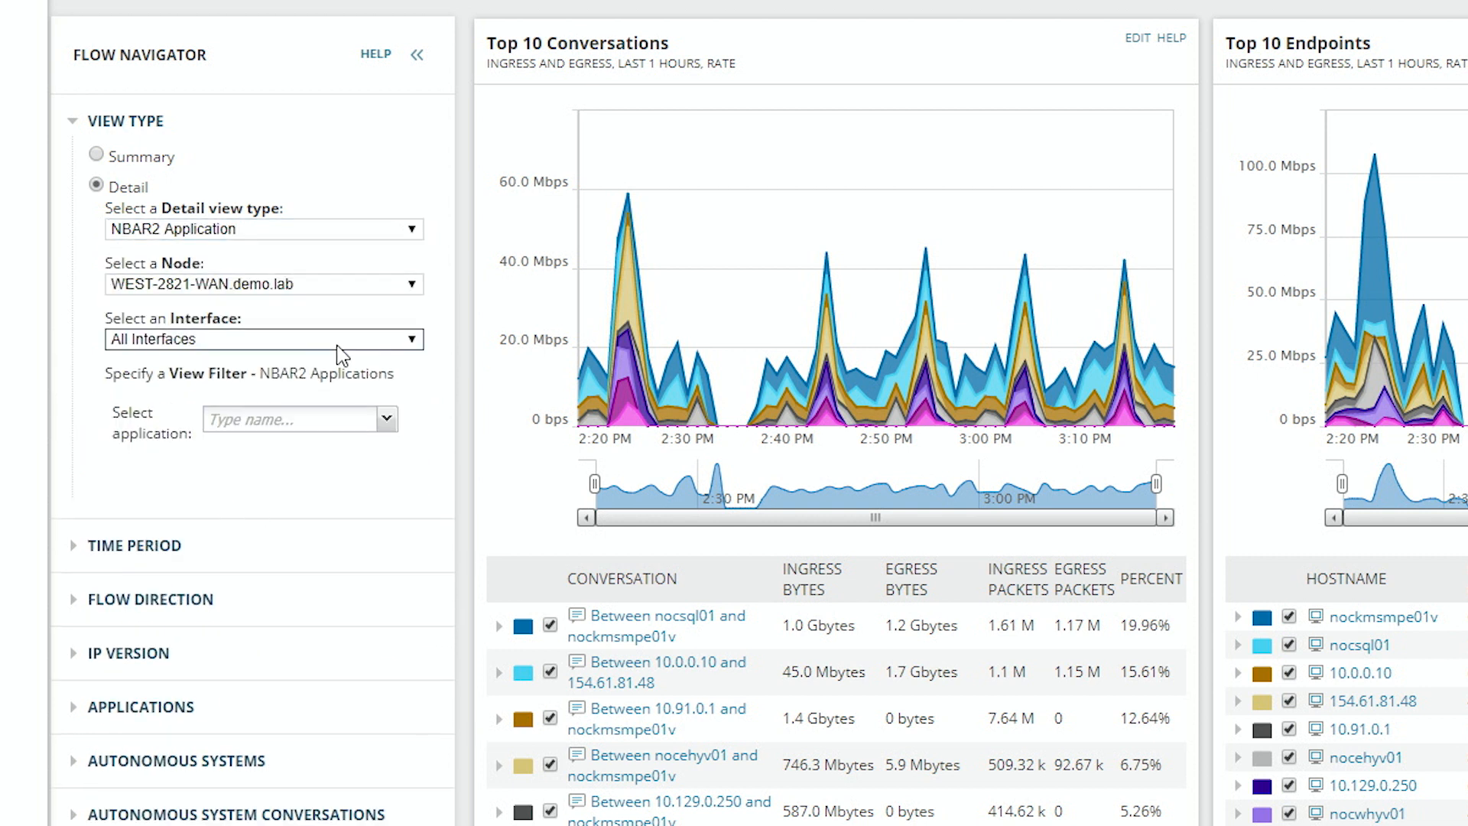
click(265, 339)
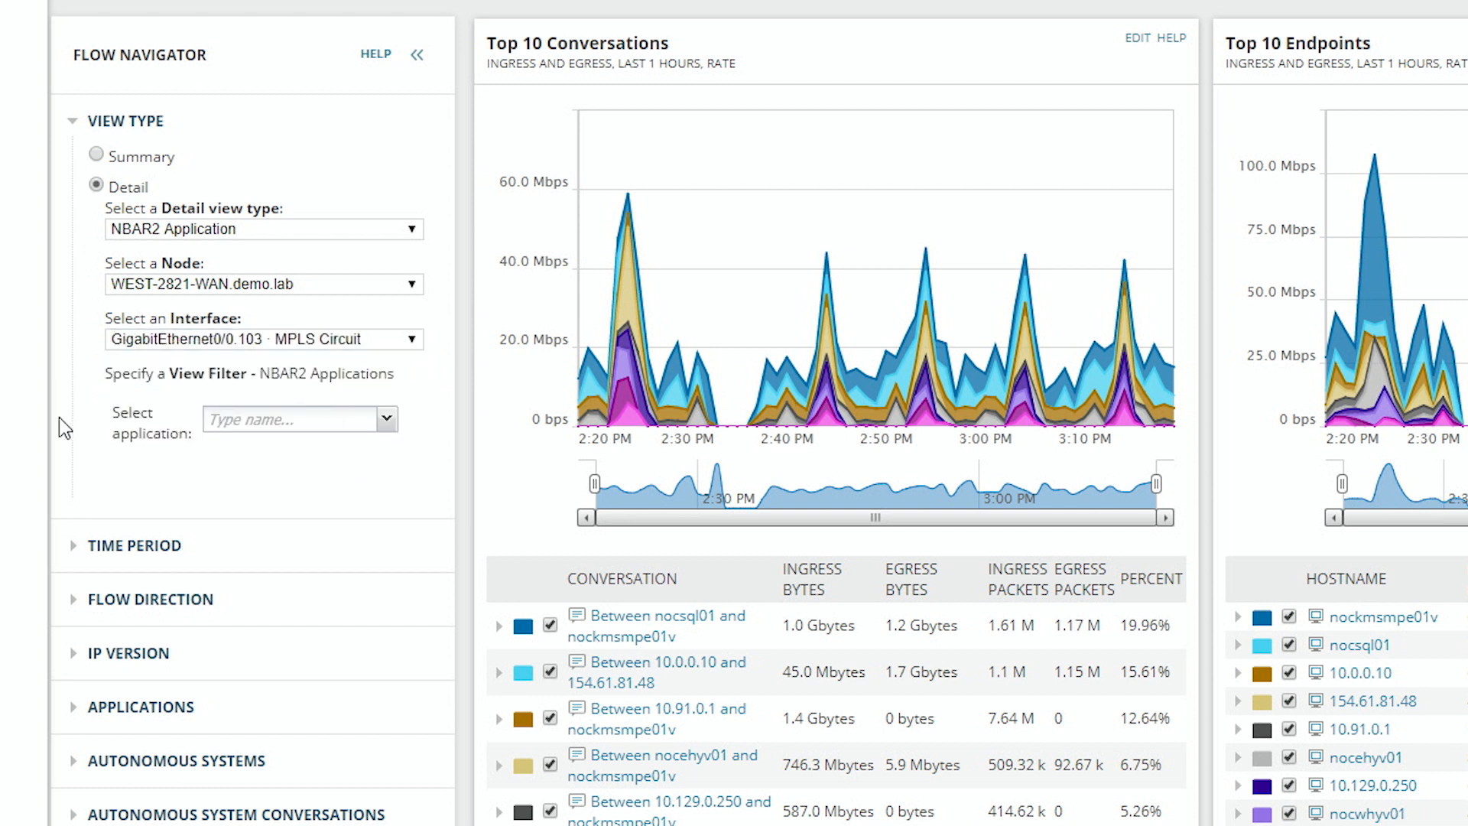
click(290, 418)
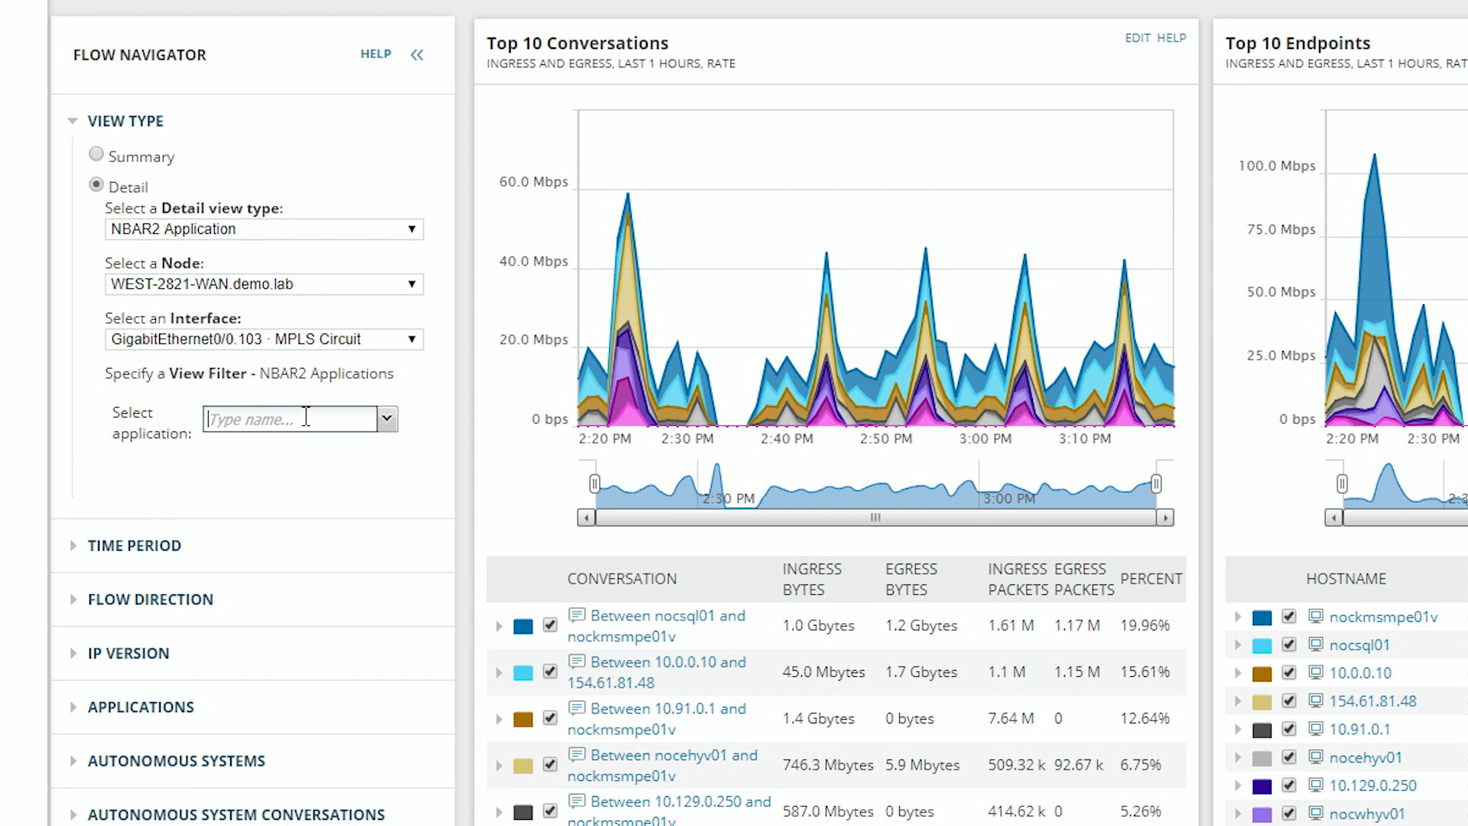
text(snmp)
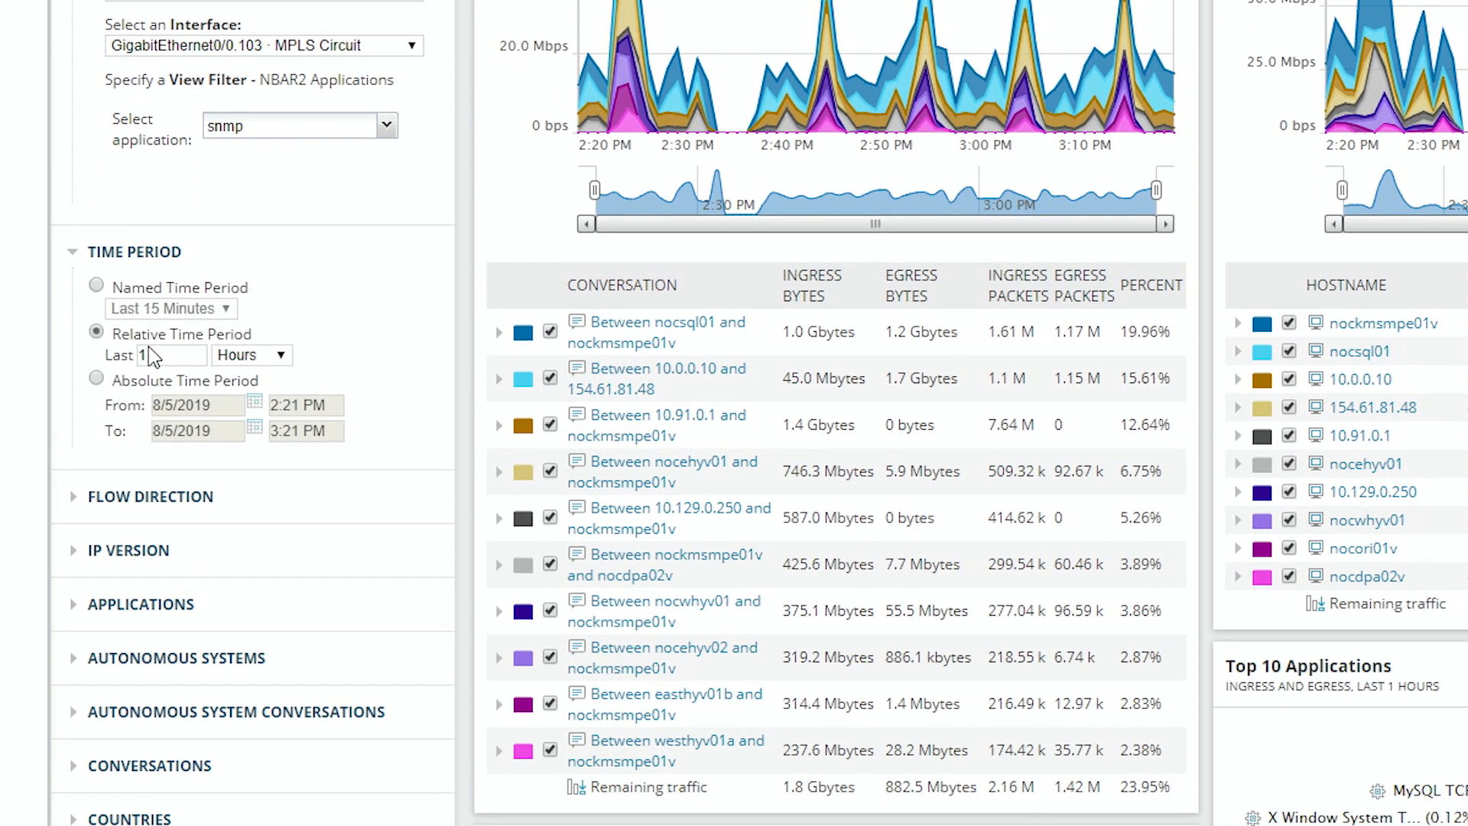
Set the time period to the last 1 day, direction Egress, and IP version IPv4.
click(251, 354)
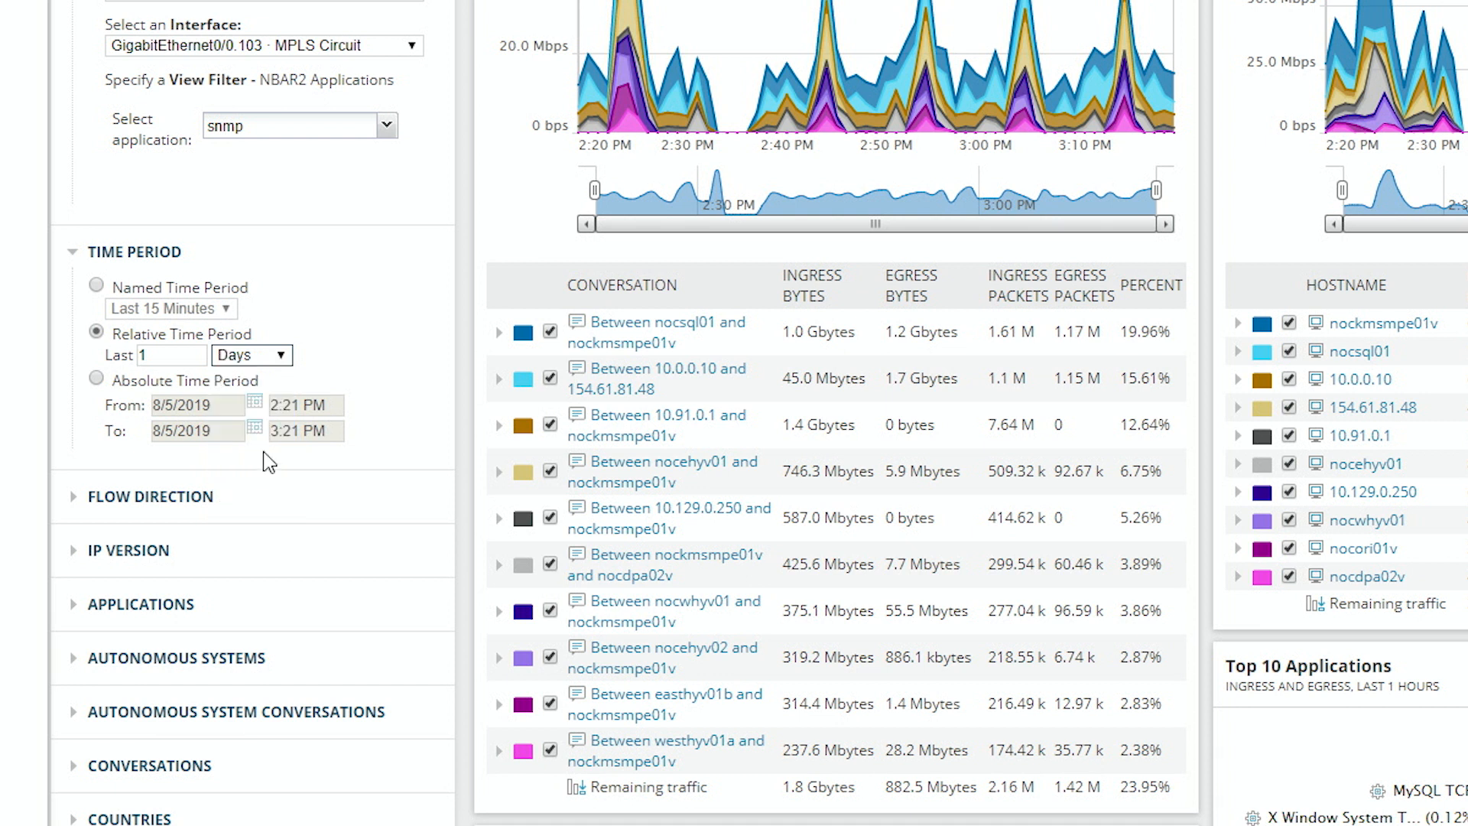
click(150, 496)
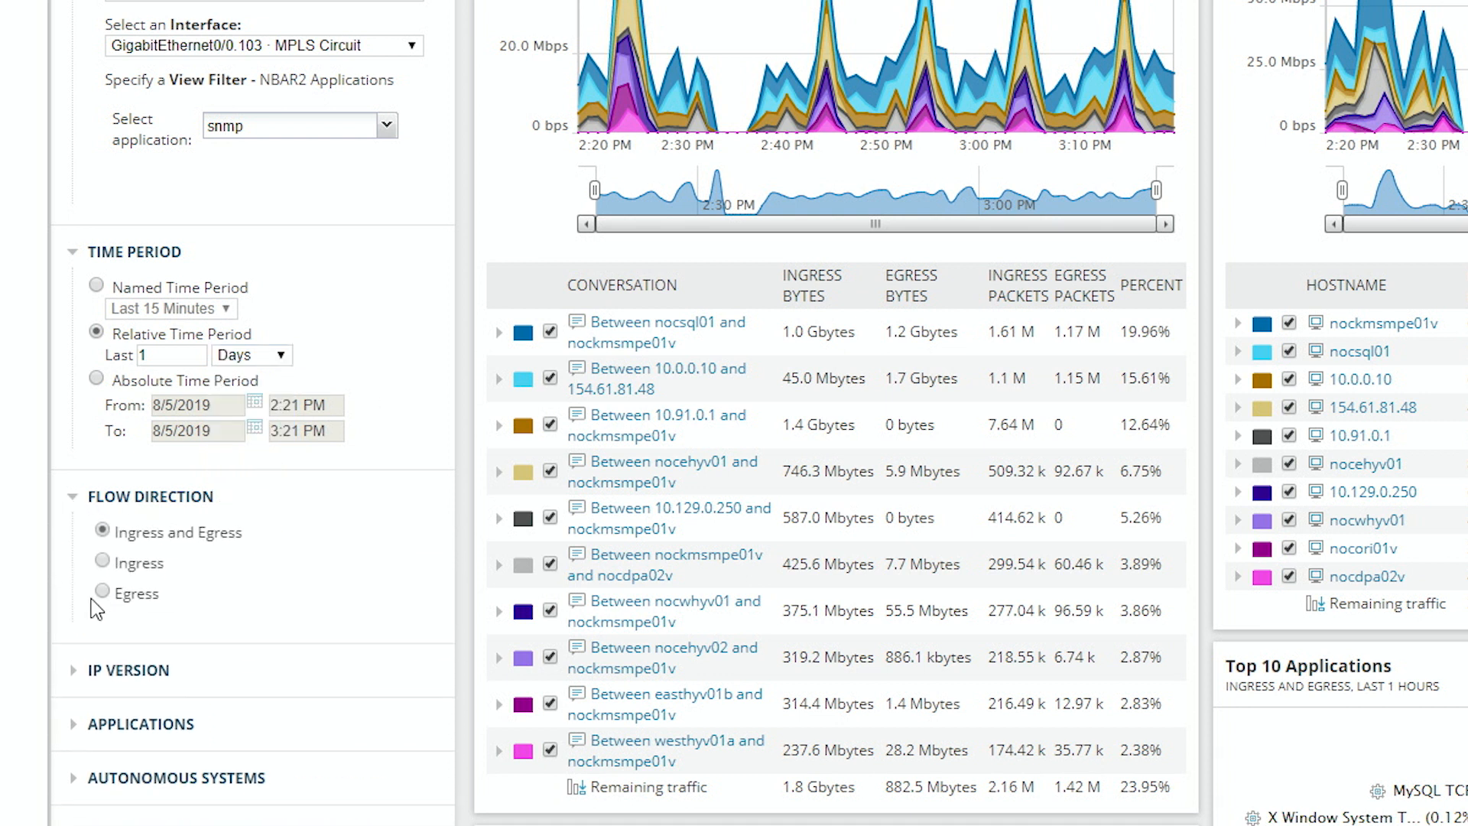
click(101, 593)
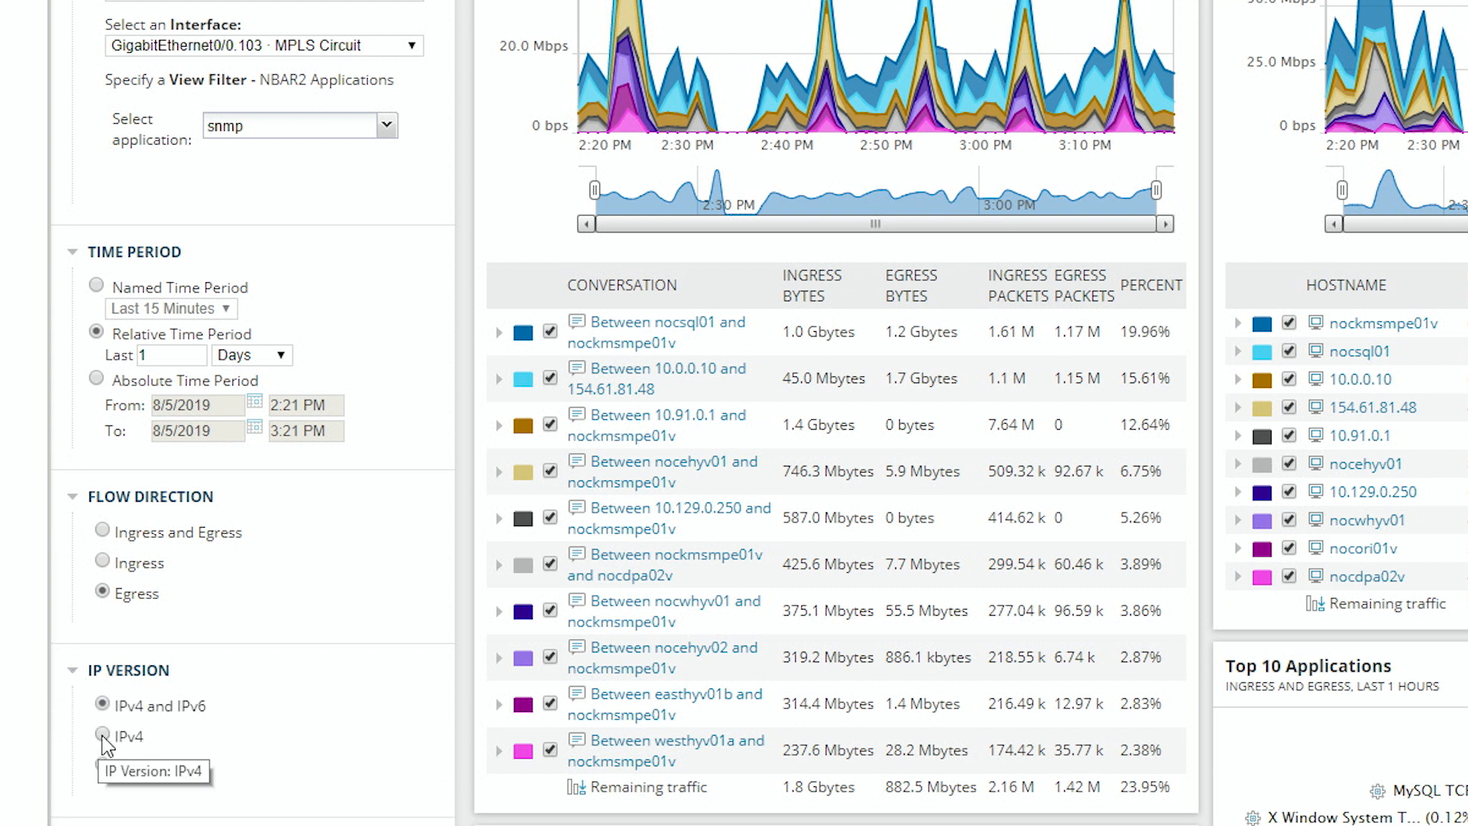
click(101, 735)
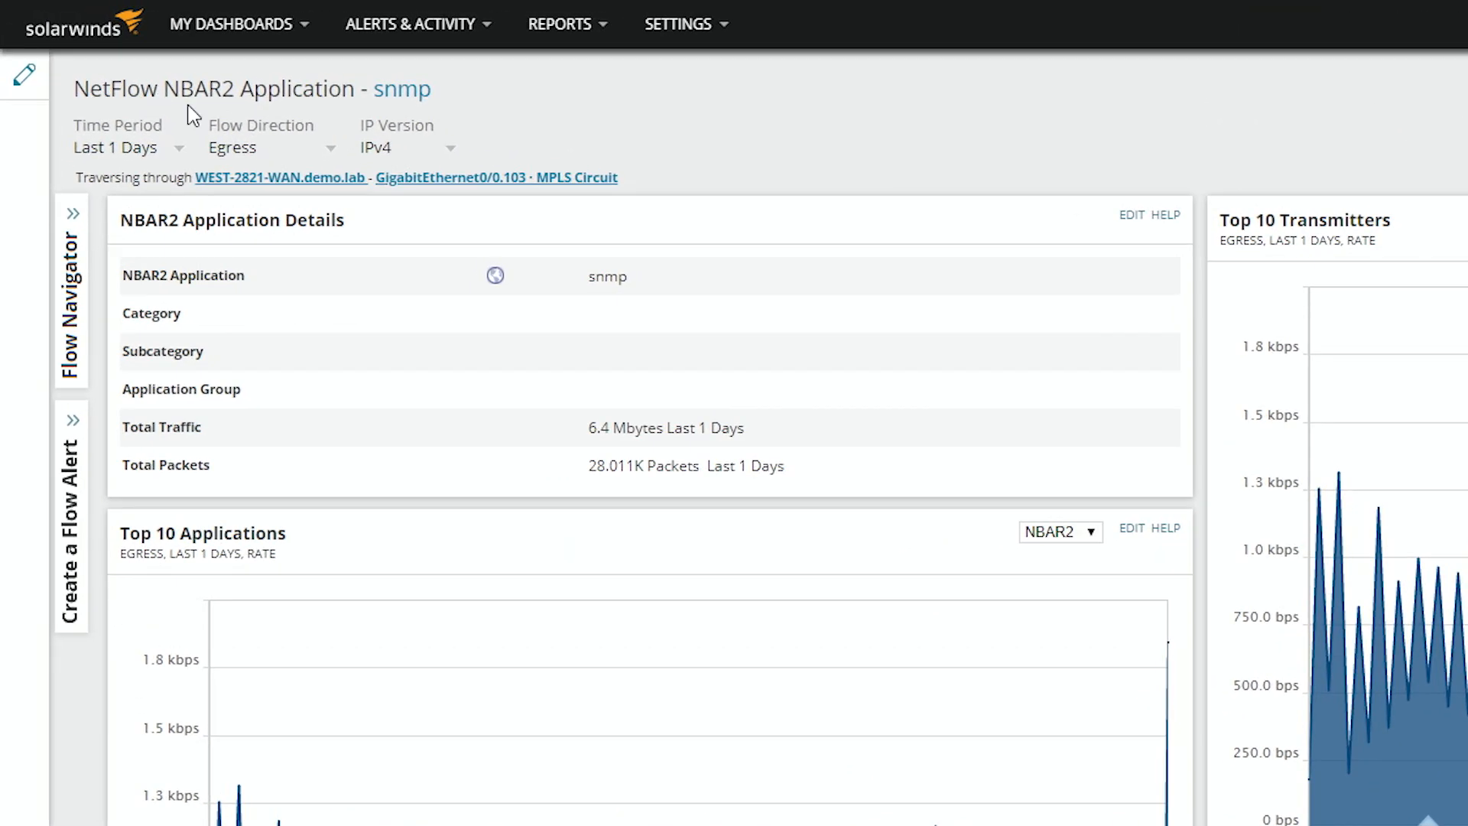
mouse_move(166, 170)
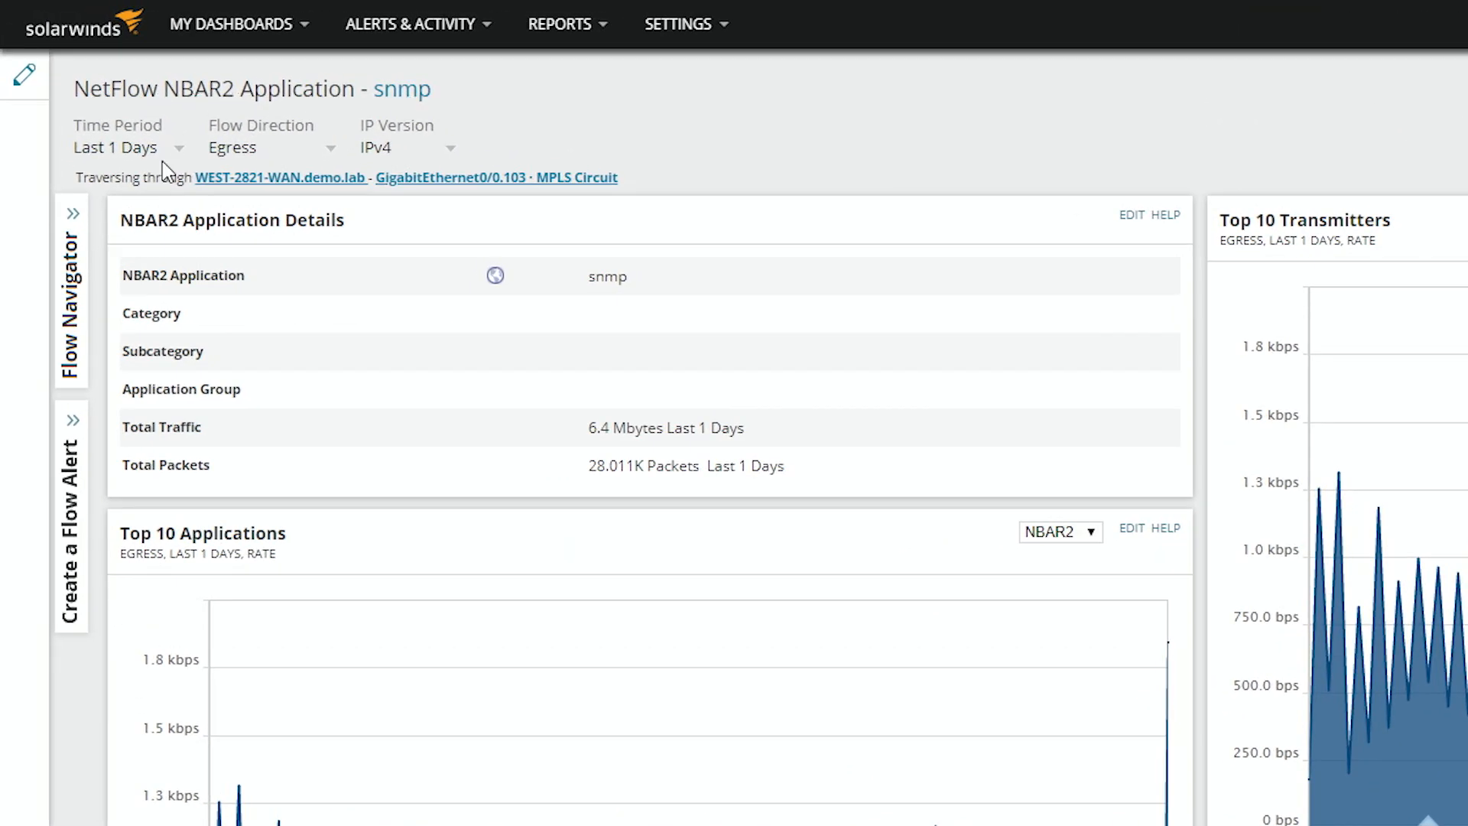
mouse_move(373, 171)
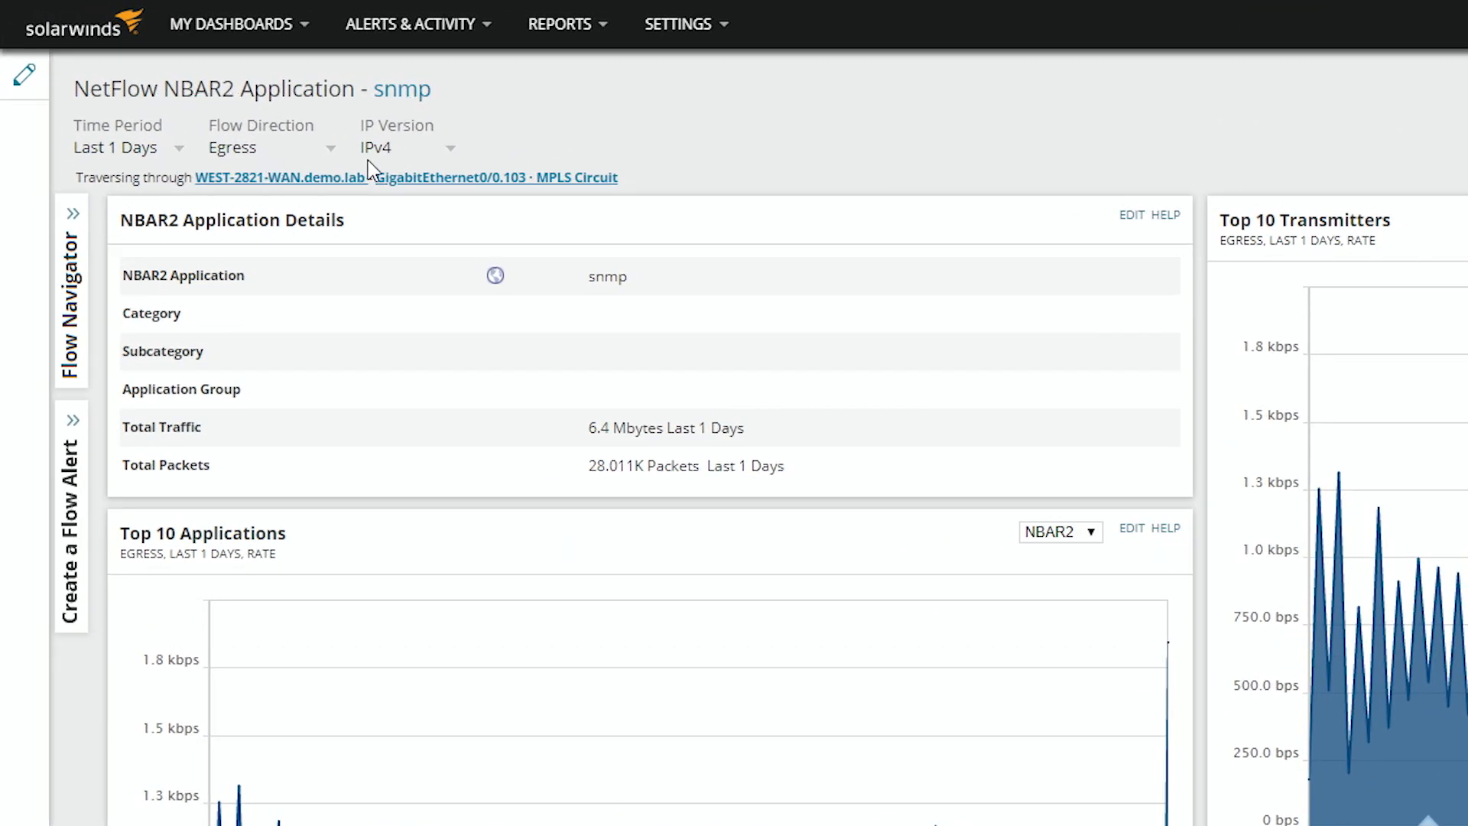
mouse_move(281, 208)
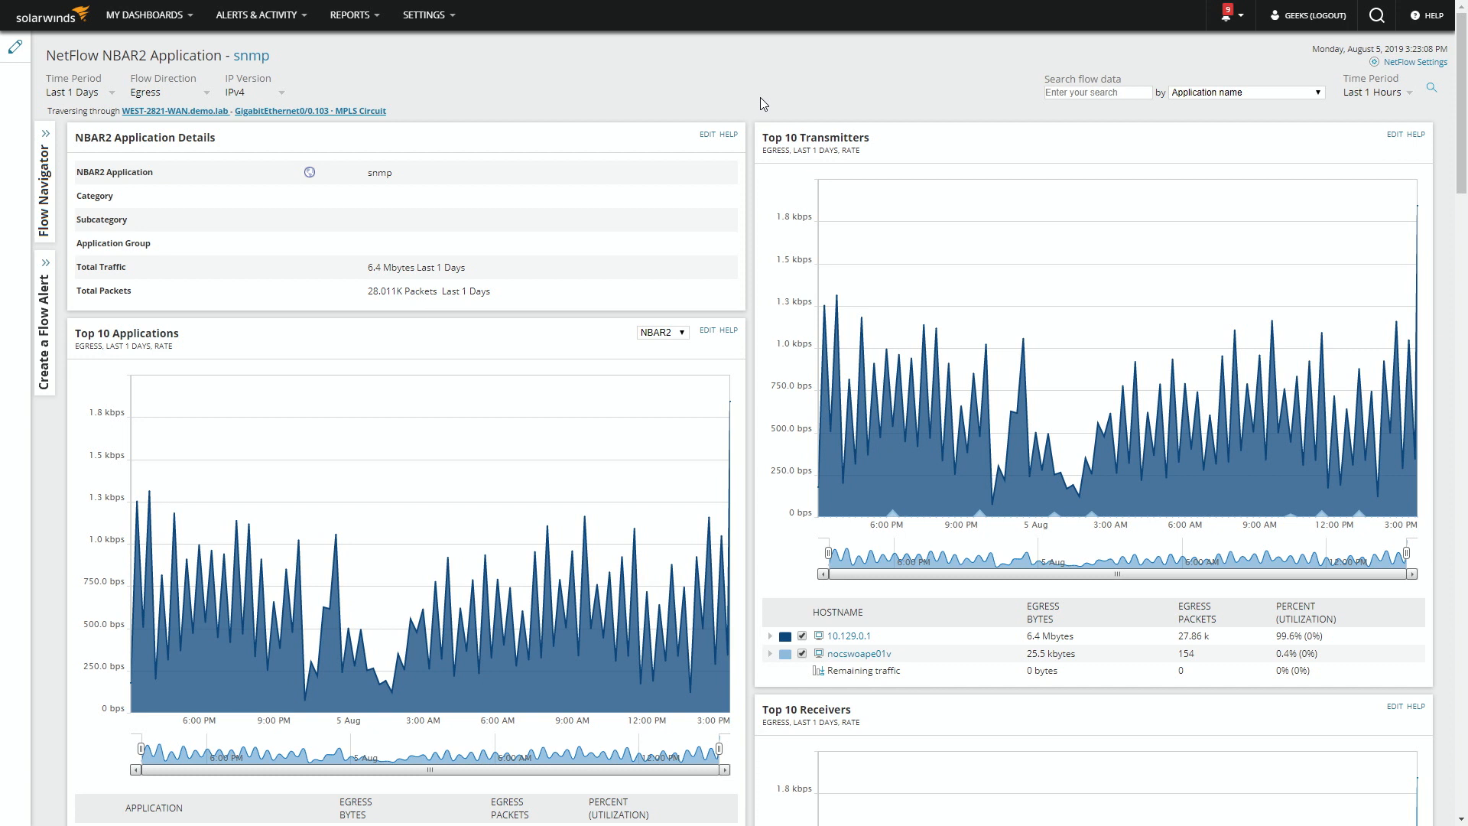
mouse_move(753, 99)
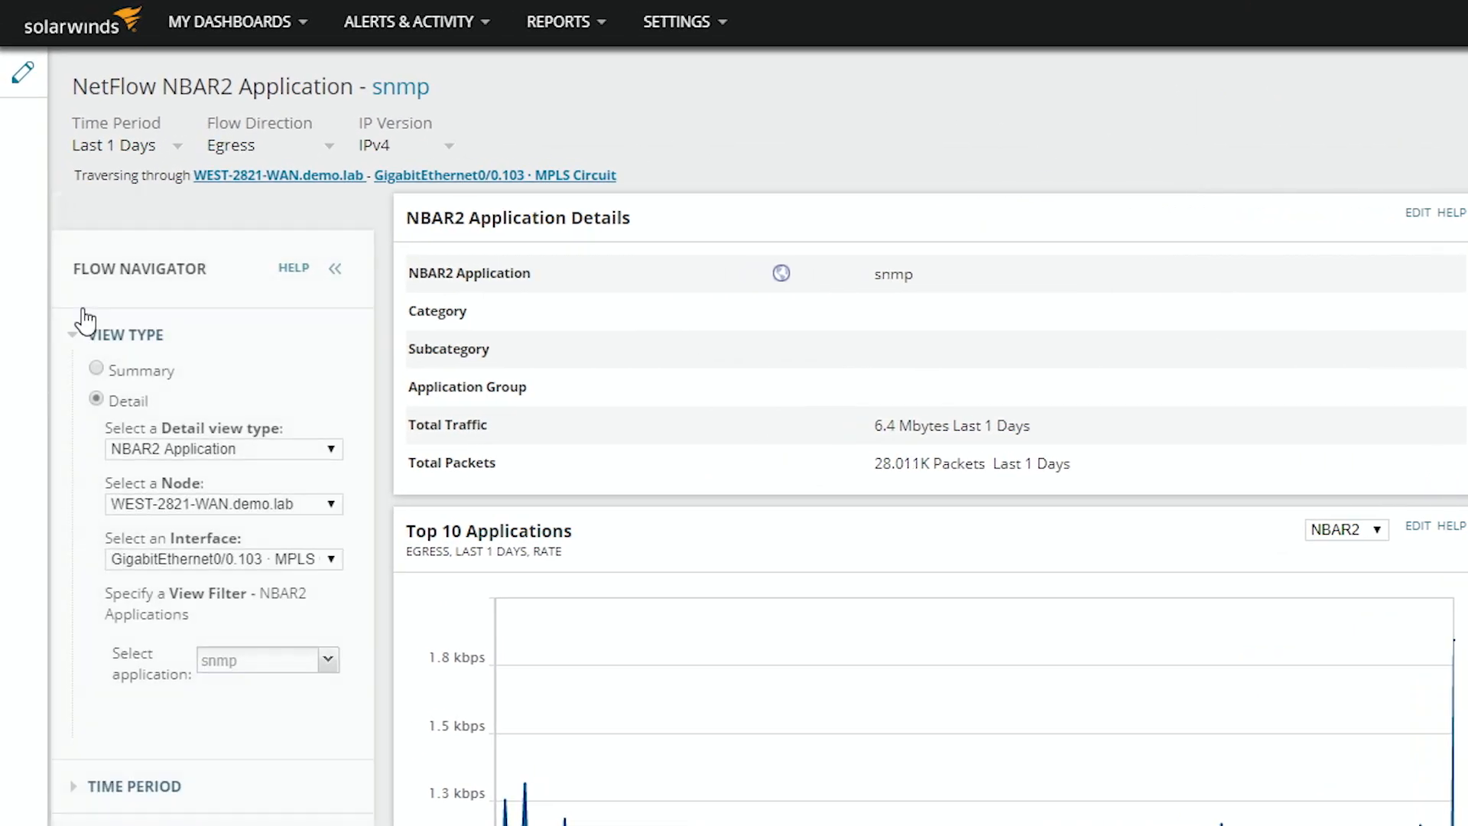
Save the filtered view to the menu bar as 'SNMP-WEST' and dismiss the confirmation.
scroll(down, 3)
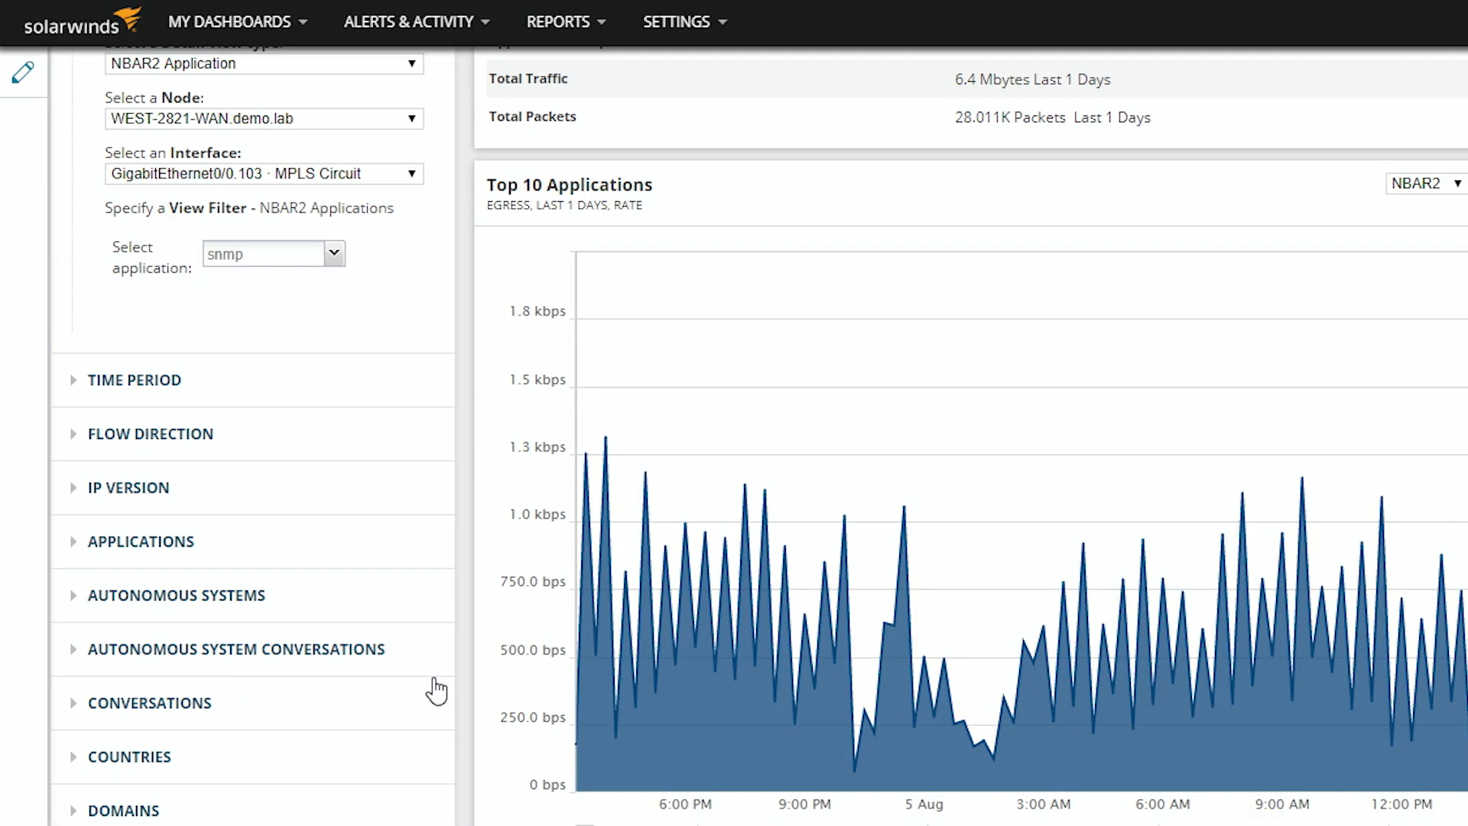
scroll(down, 3)
text(SNMP-WEST)
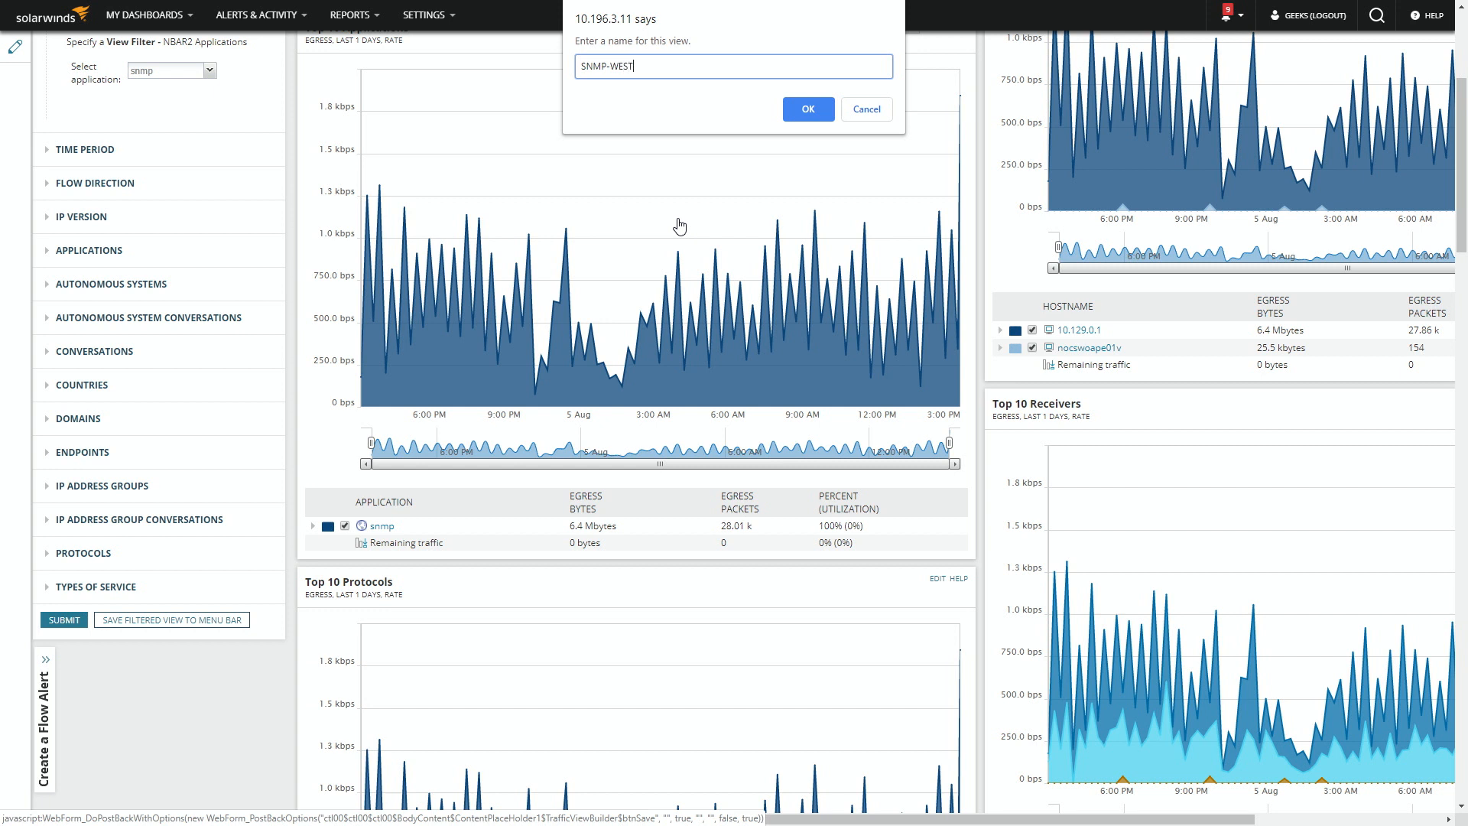
click(806, 108)
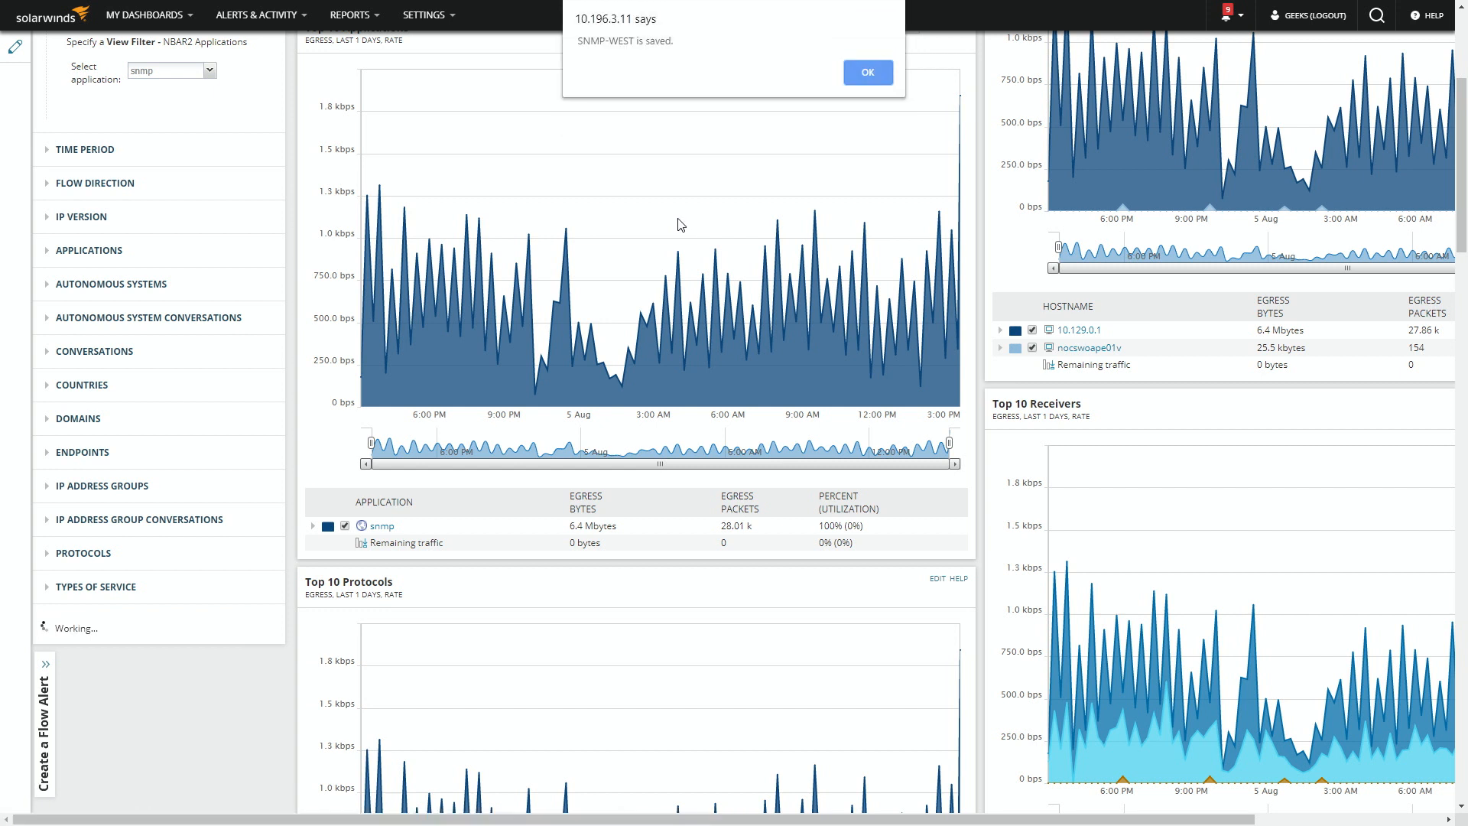
click(867, 72)
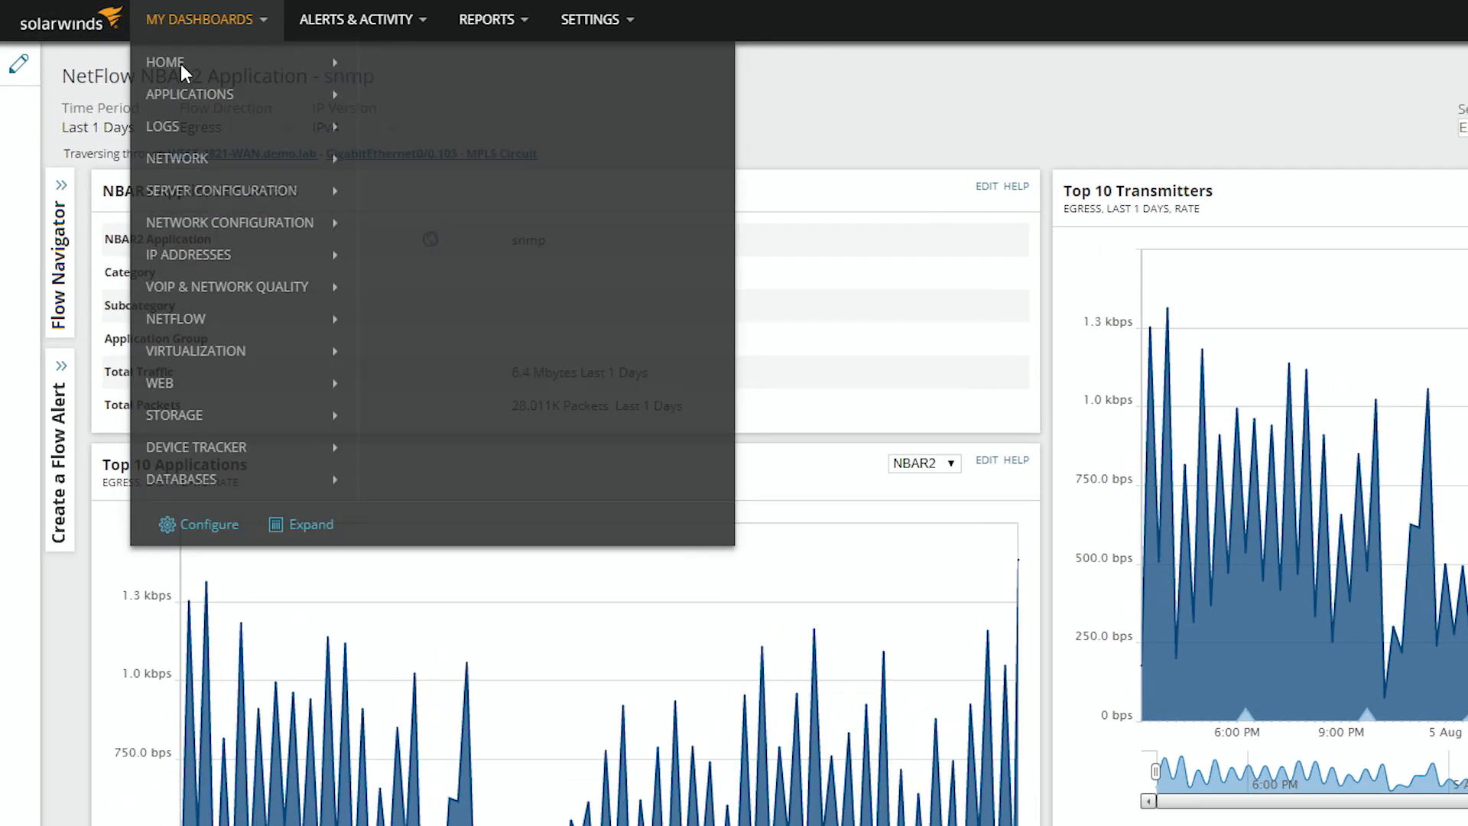
mouse_move(183, 68)
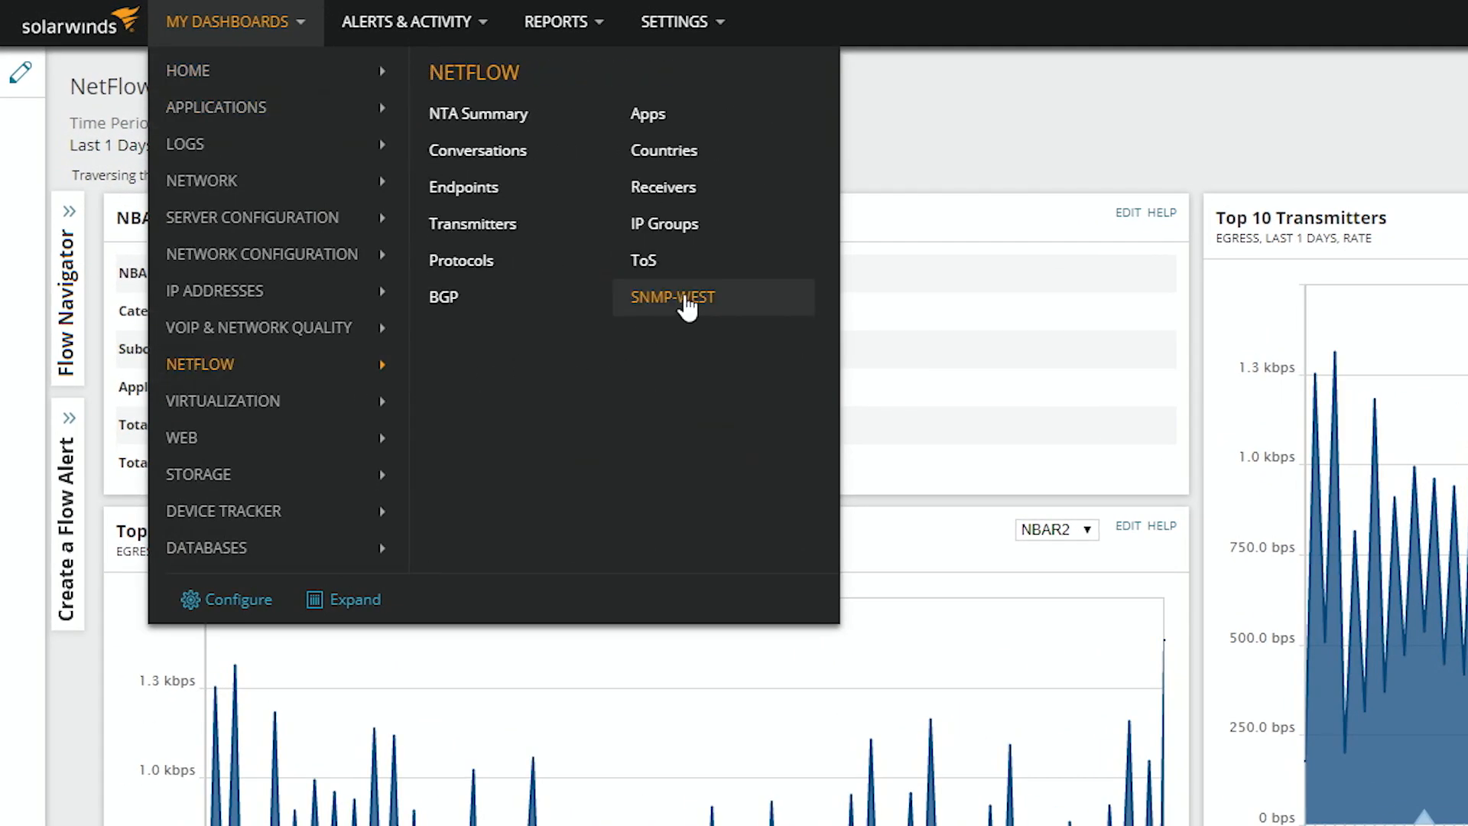
Launch the SNMP-WEST view from the NetFlow dashboards list.
click(671, 297)
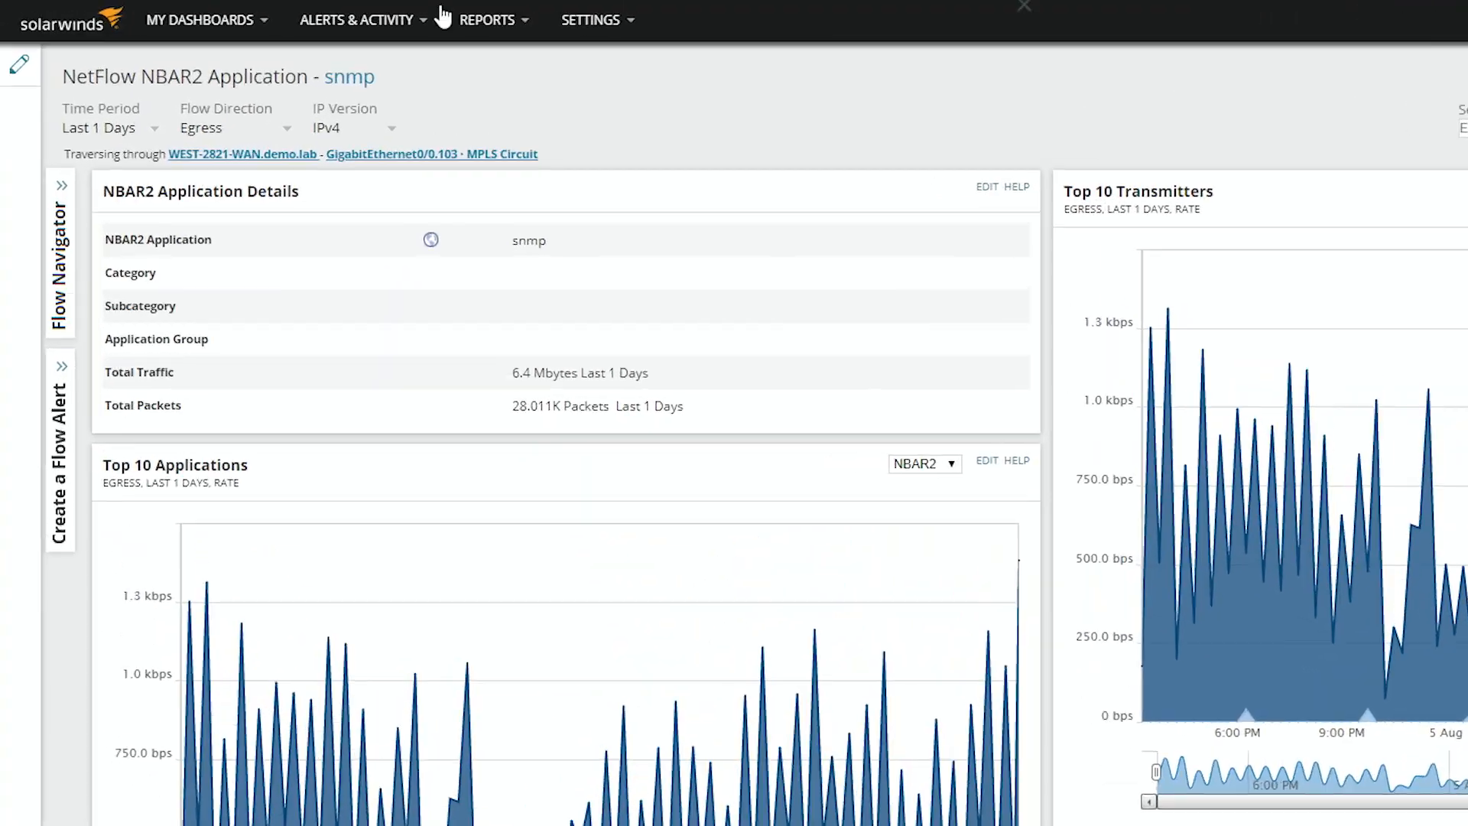
From NTA Summary, choose NetFlow Interface Details for EAST-2821-WAN's Gig0/0.200 Internet Circuit.
click(199, 18)
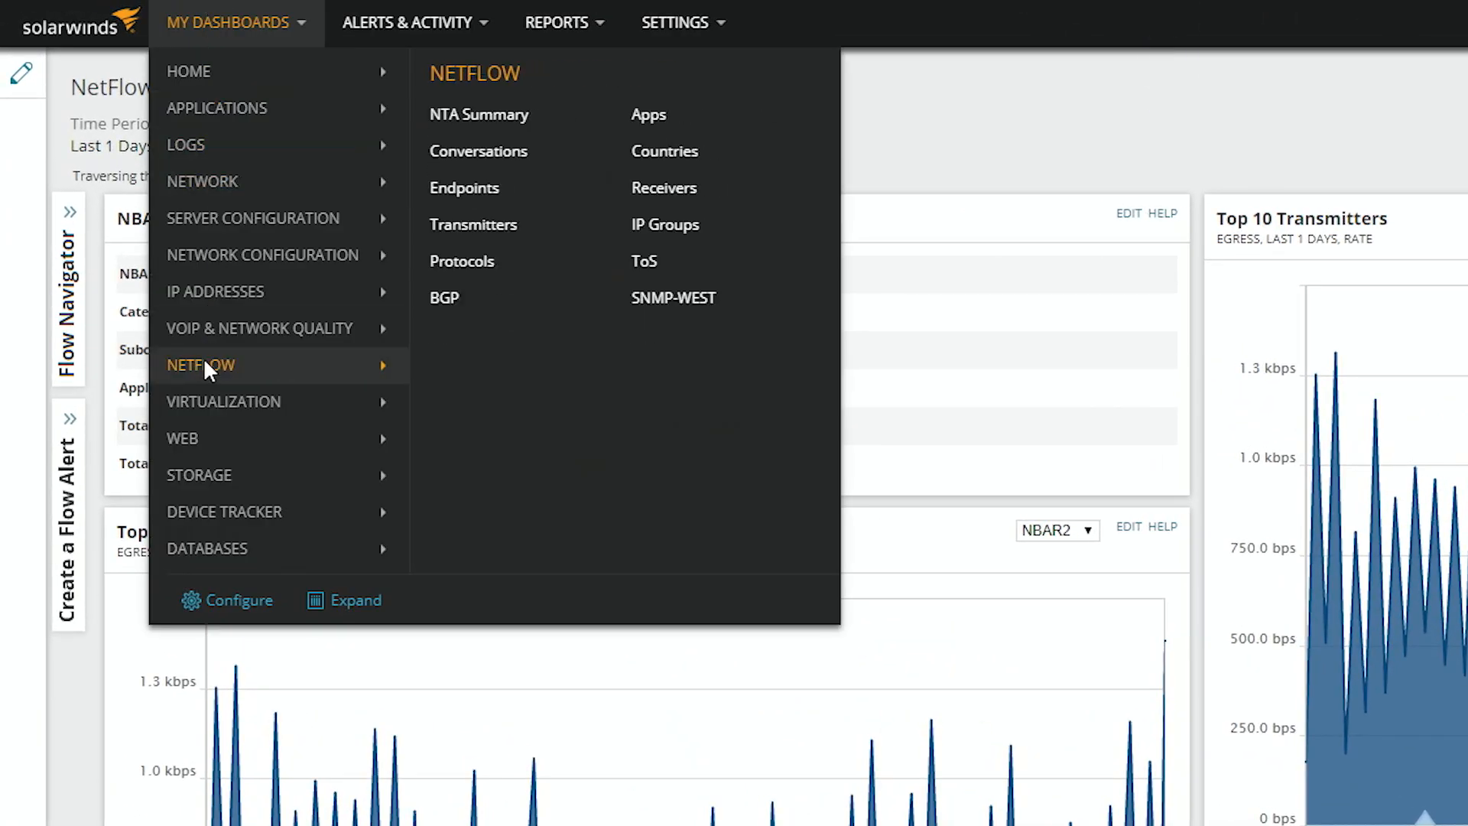
click(477, 114)
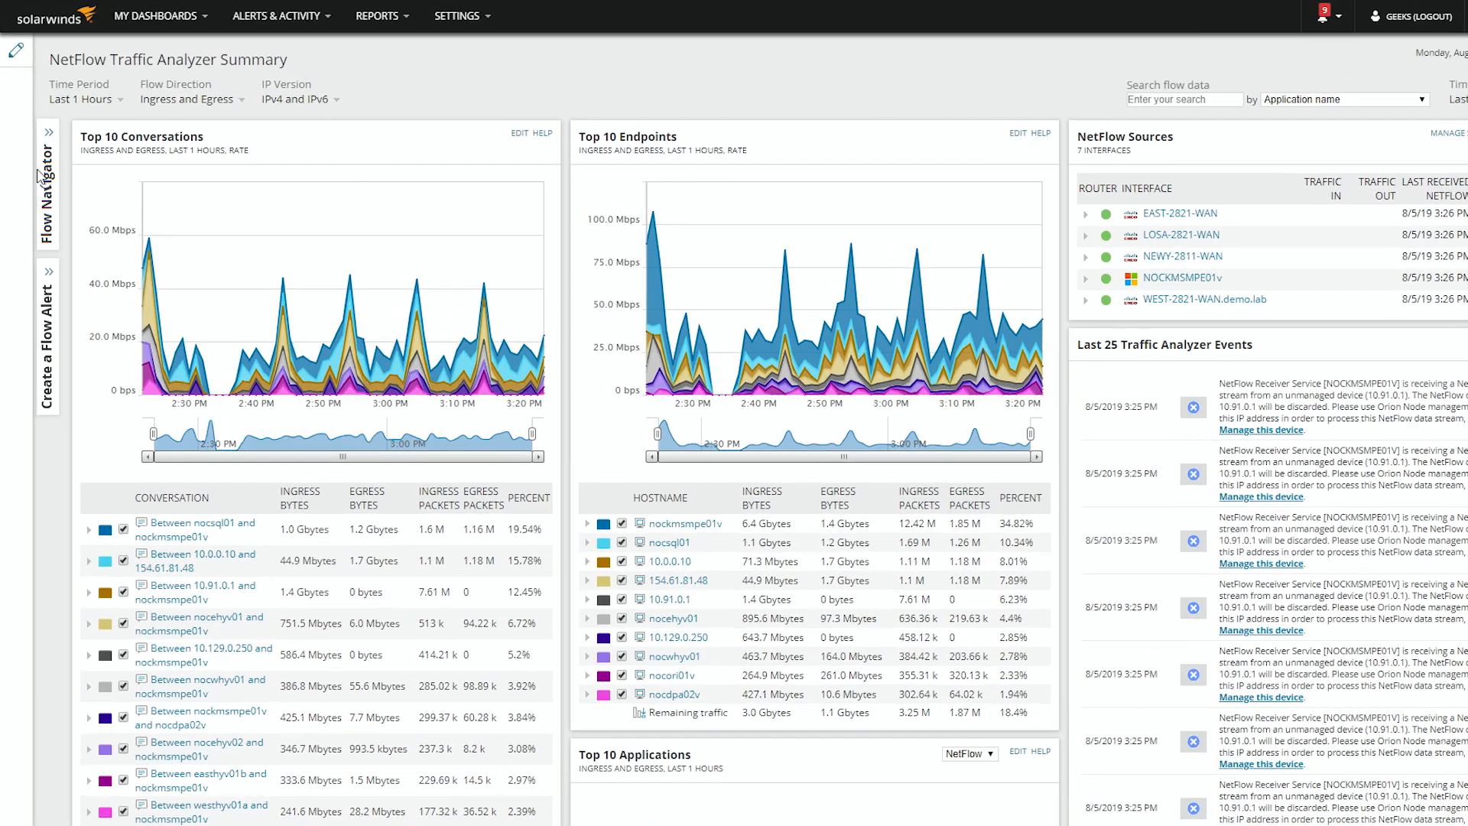
click(37, 175)
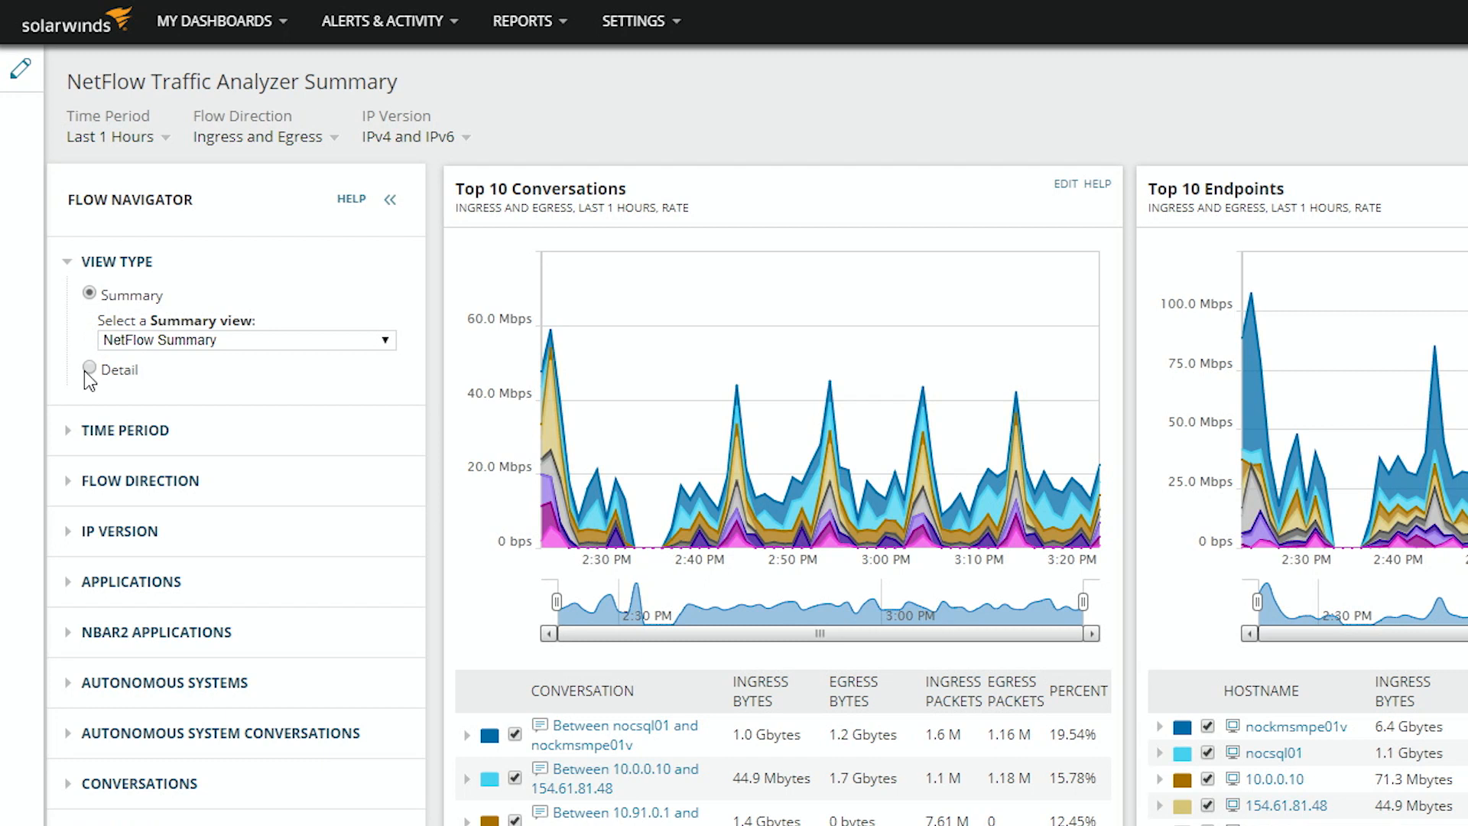
click(89, 368)
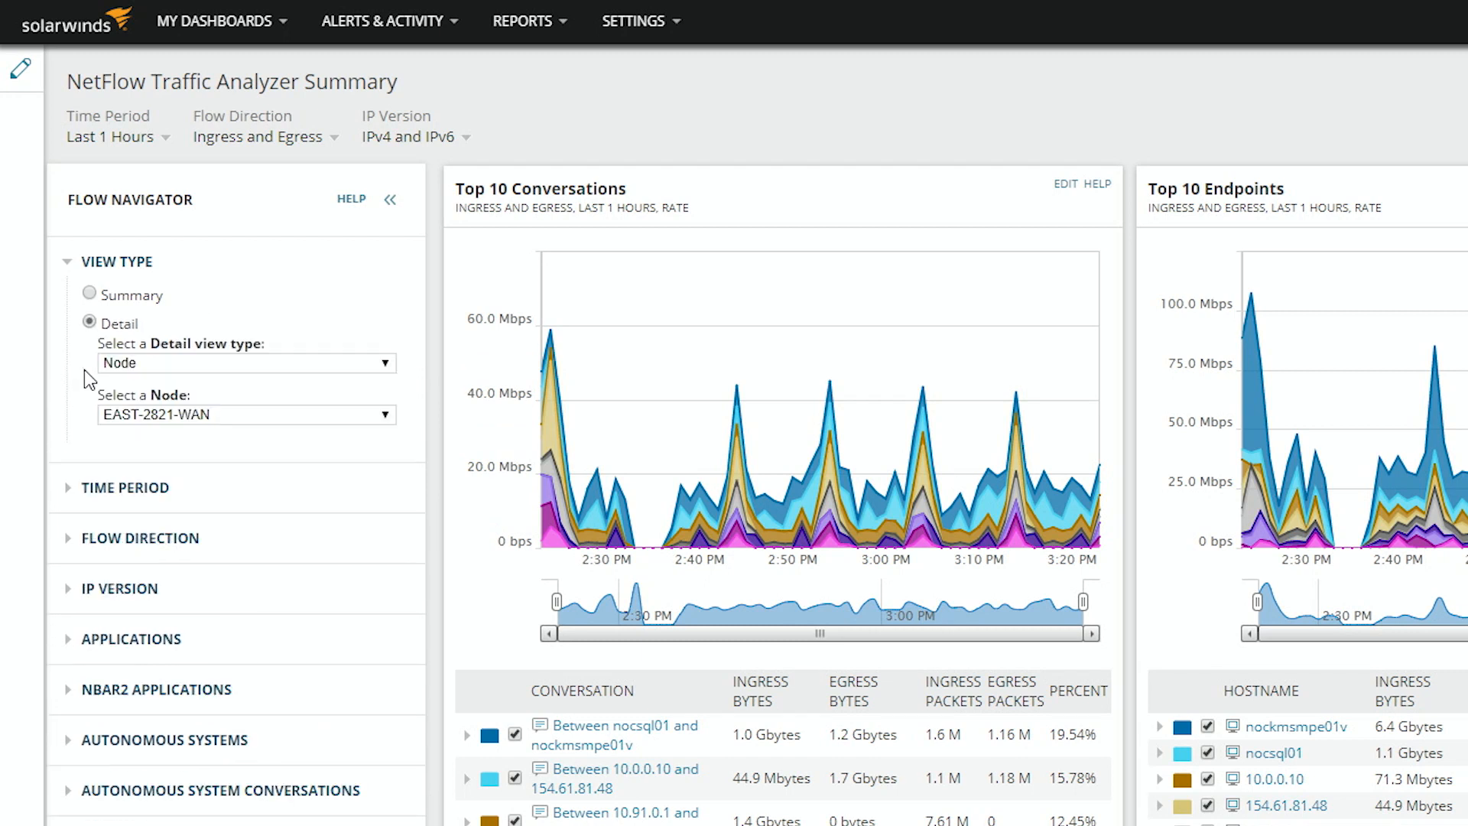
click(246, 363)
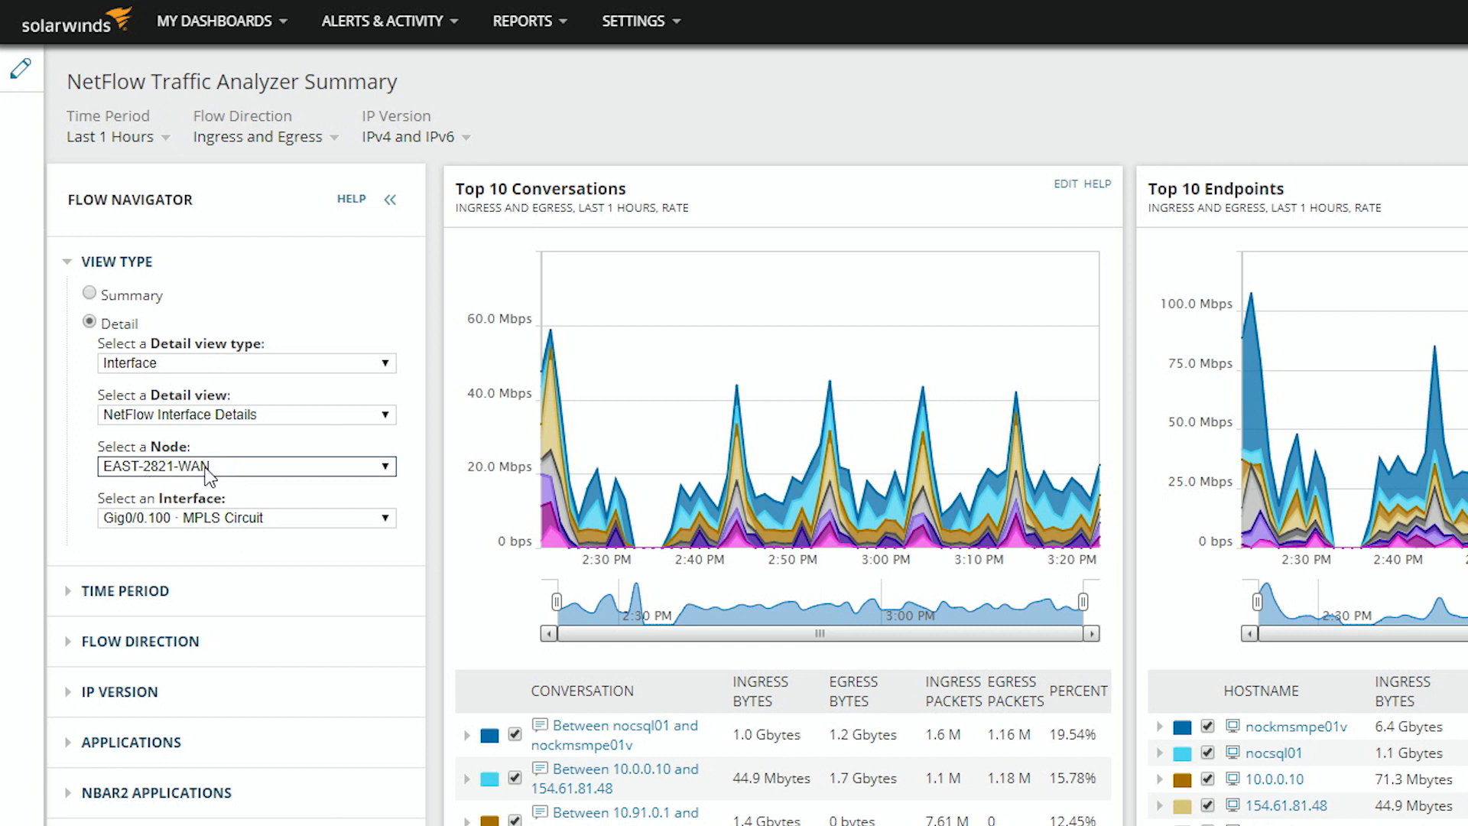
click(245, 517)
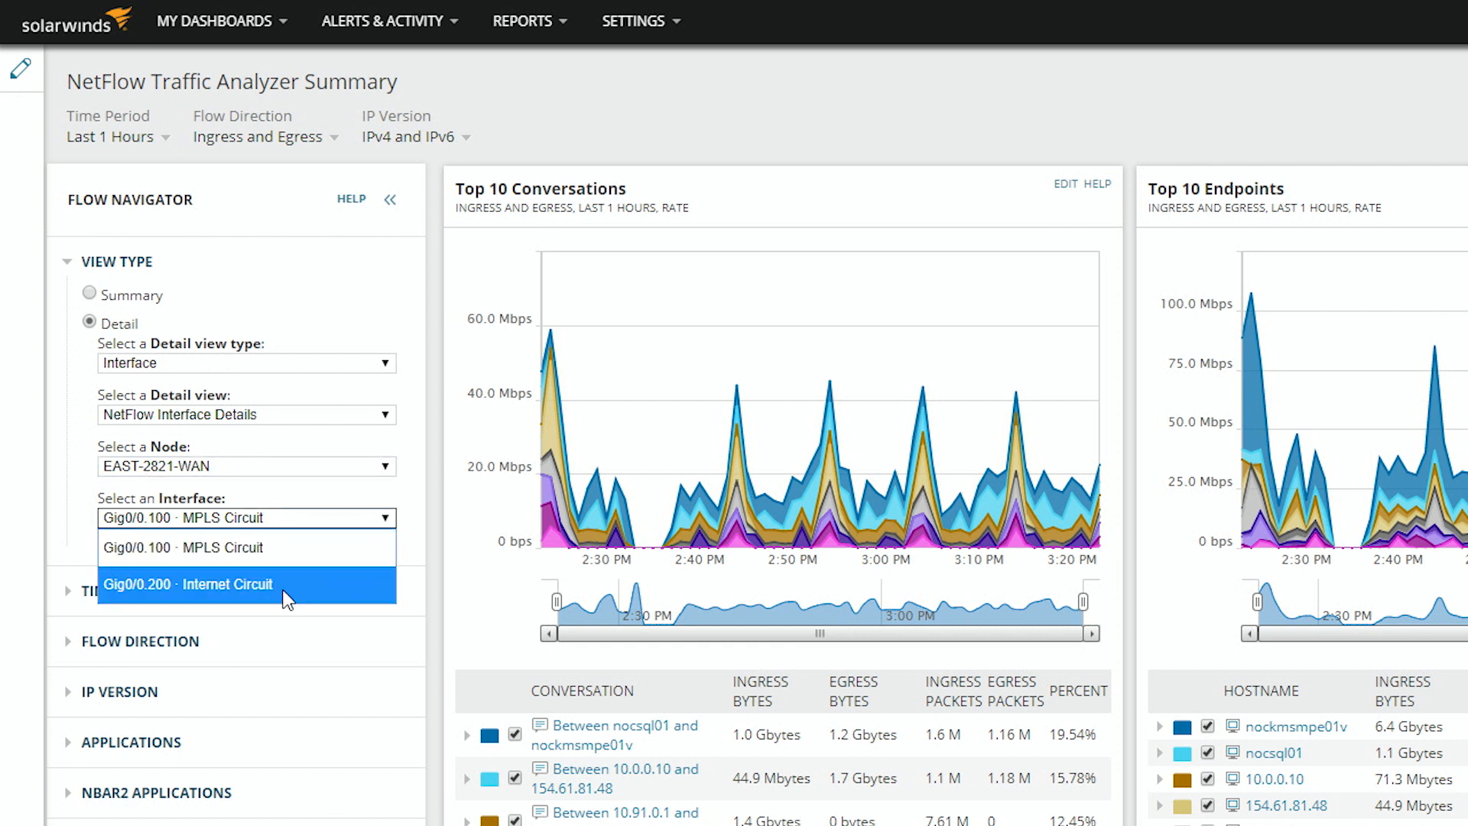
click(187, 584)
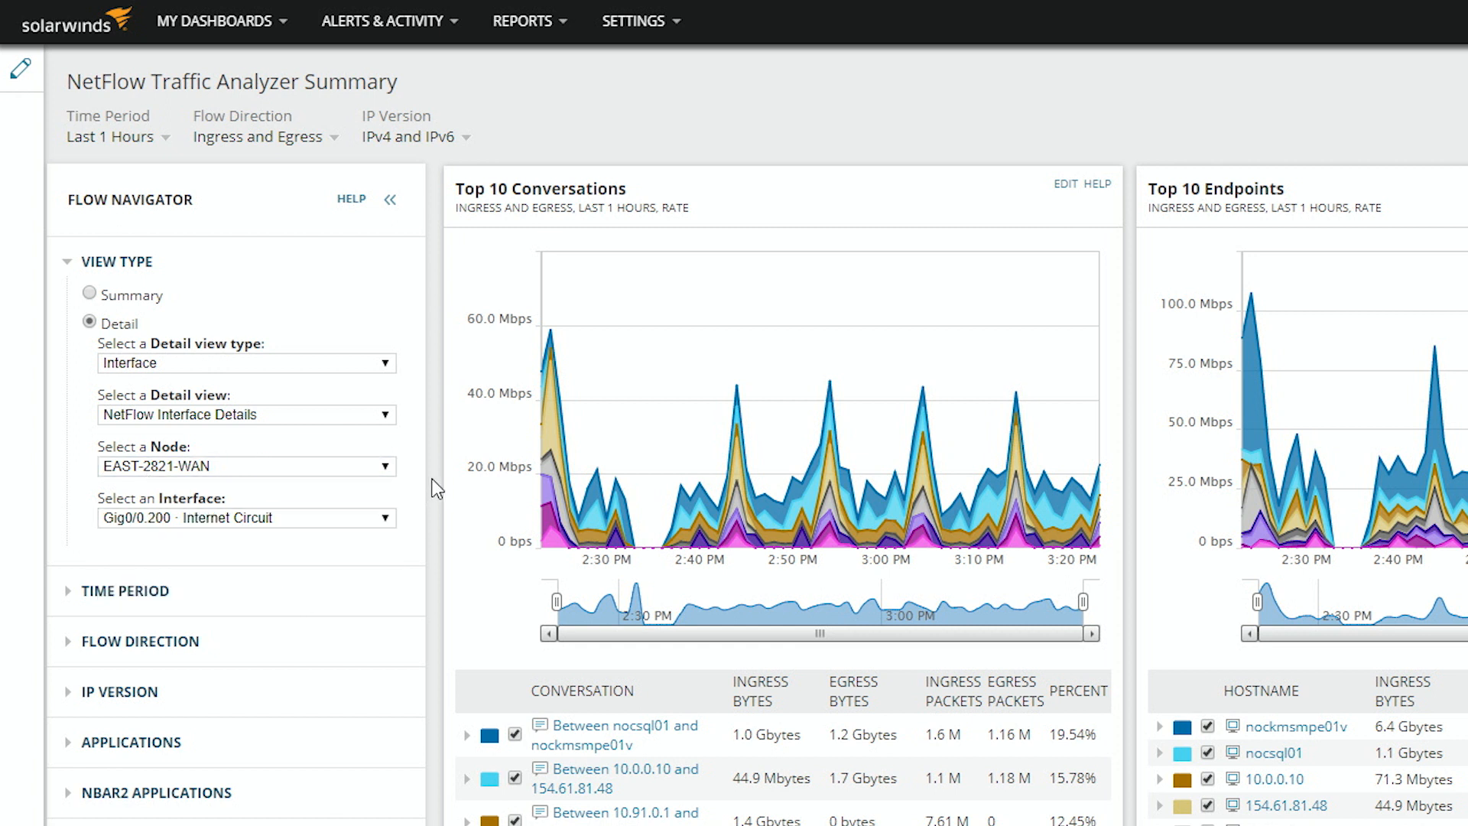
scroll(down, 3)
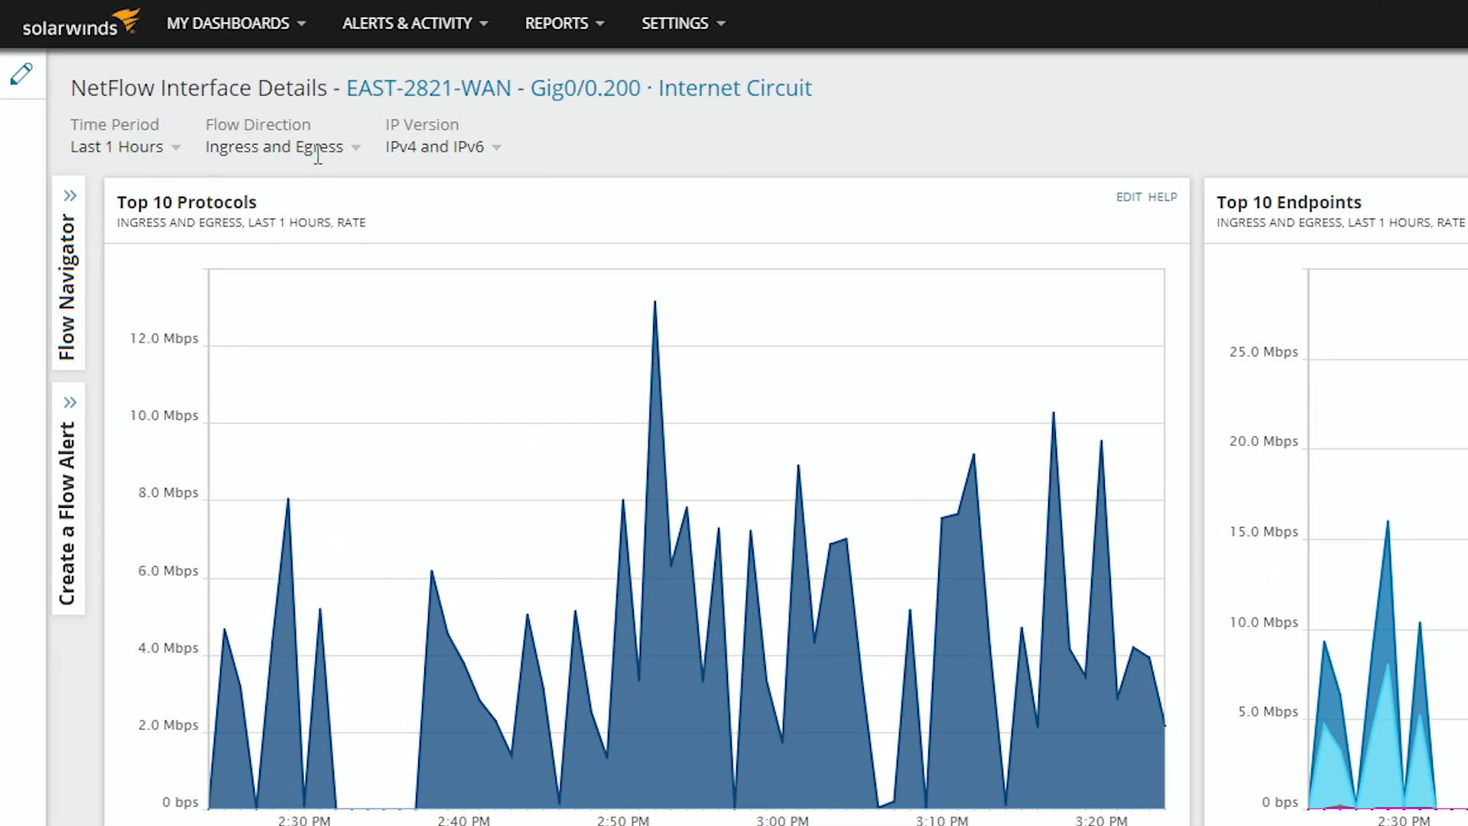
mouse_move(499, 173)
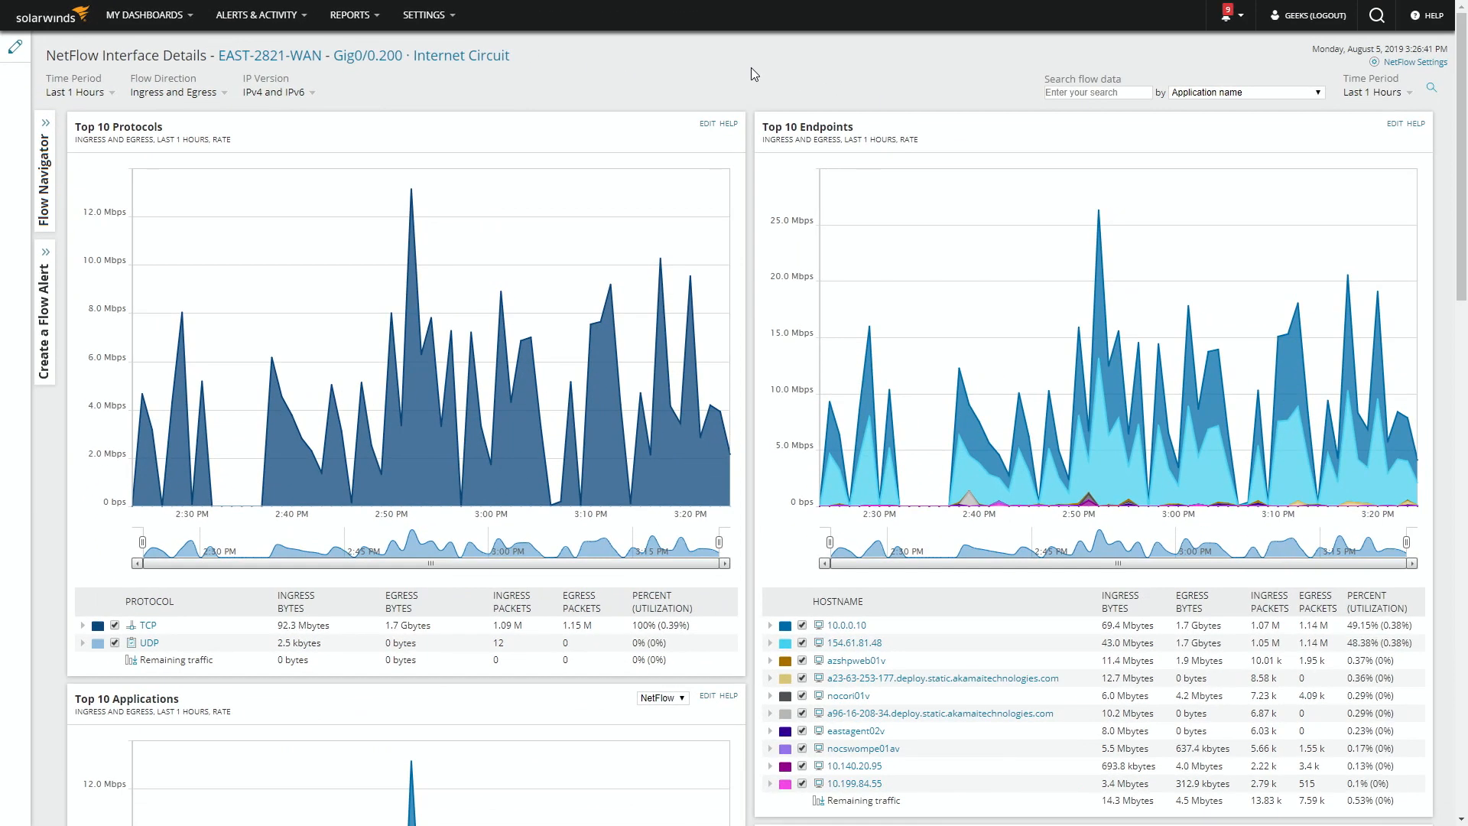
Scroll down to the Gig0/0.200 circuit's Top 10 Applications table.
scroll(down, 3)
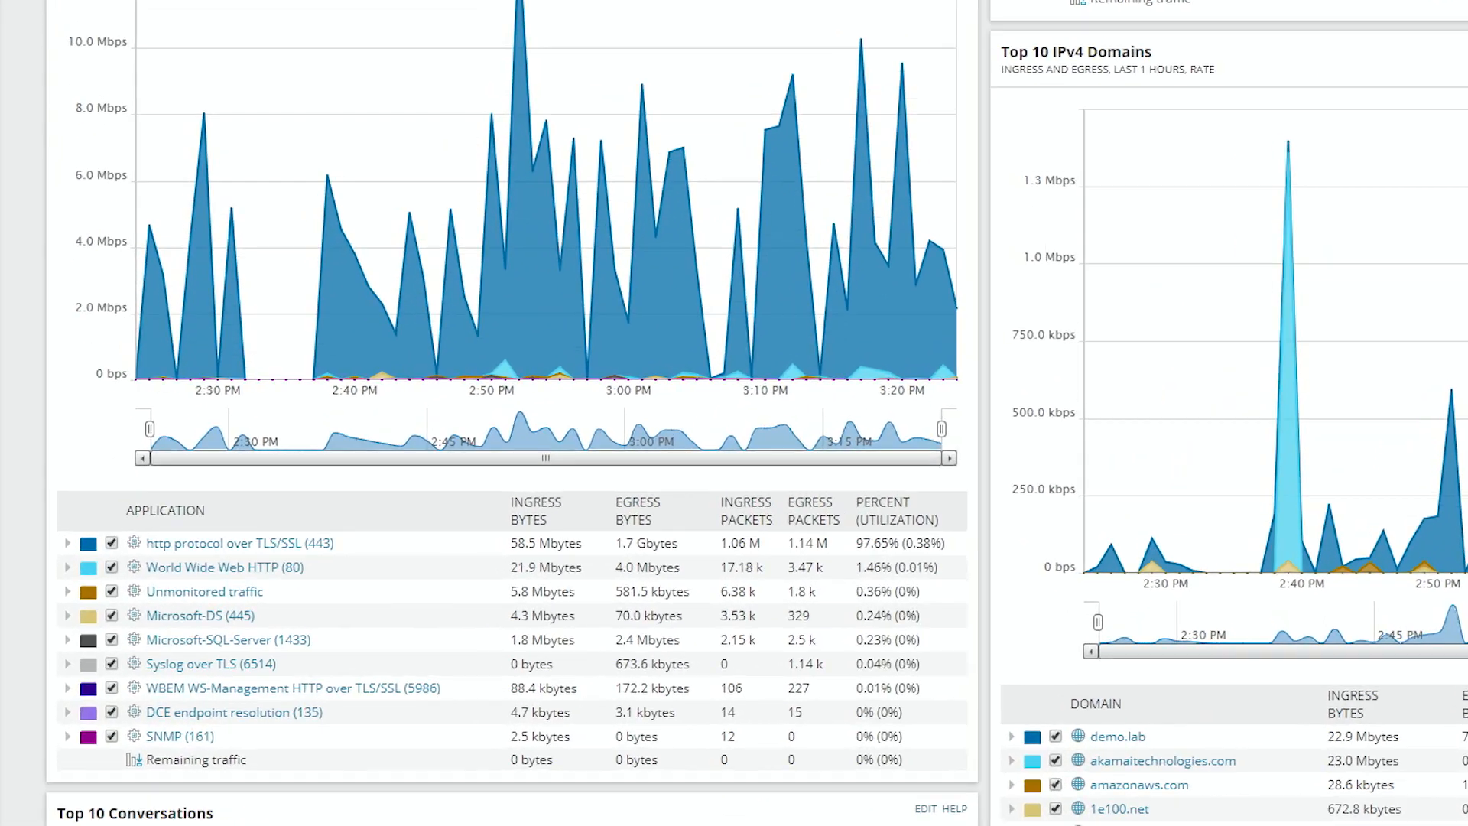
scroll(down, 3)
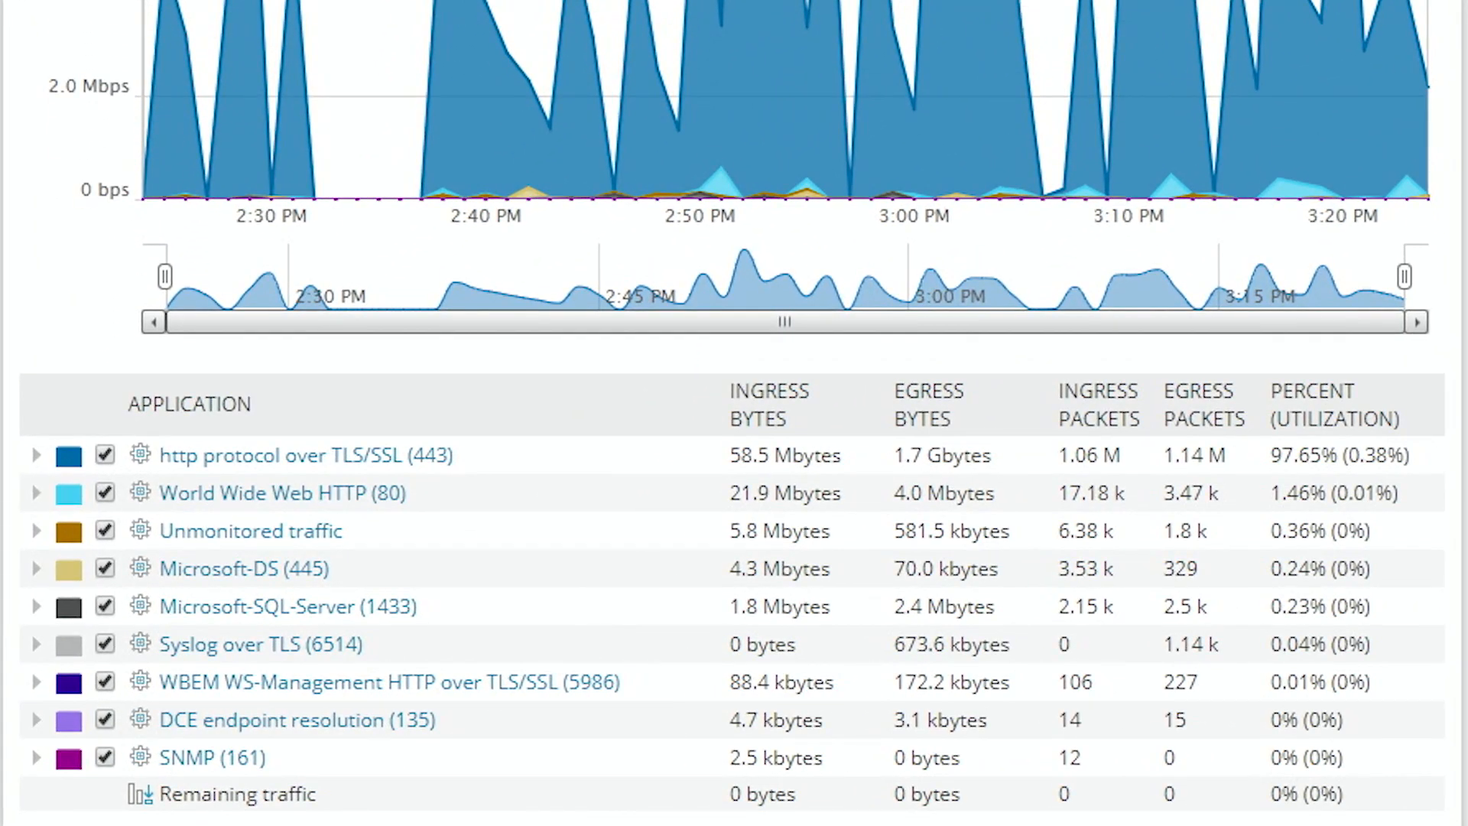